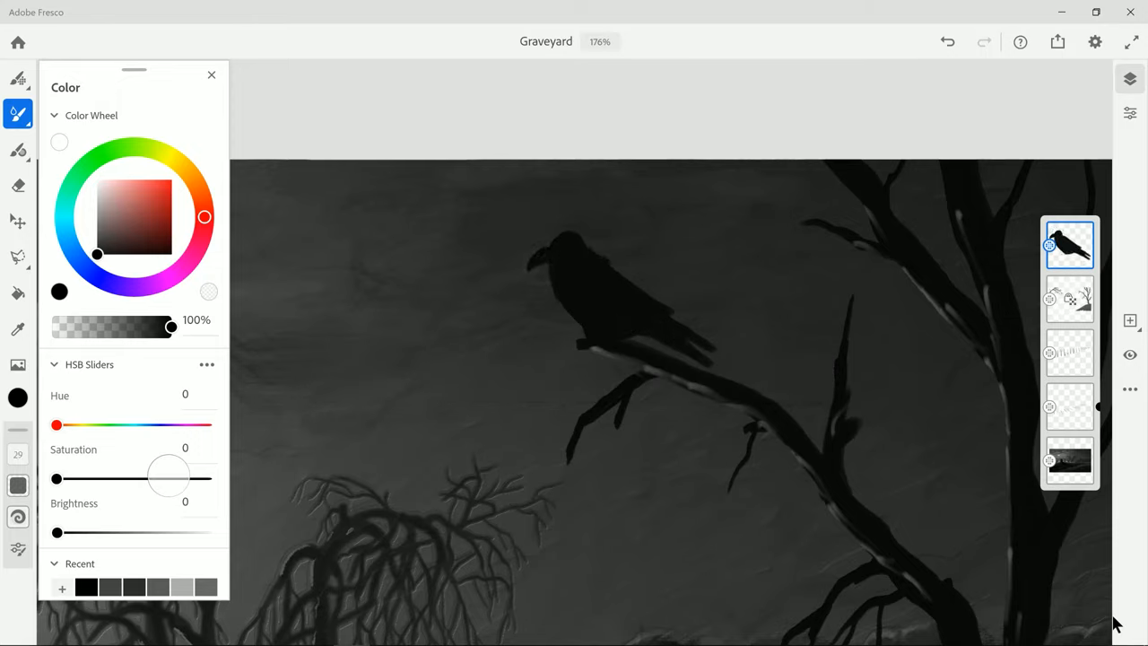
Step: Lighten the painting colour's brightness and paint grey feather detail onto the crow
left_click(18, 186)
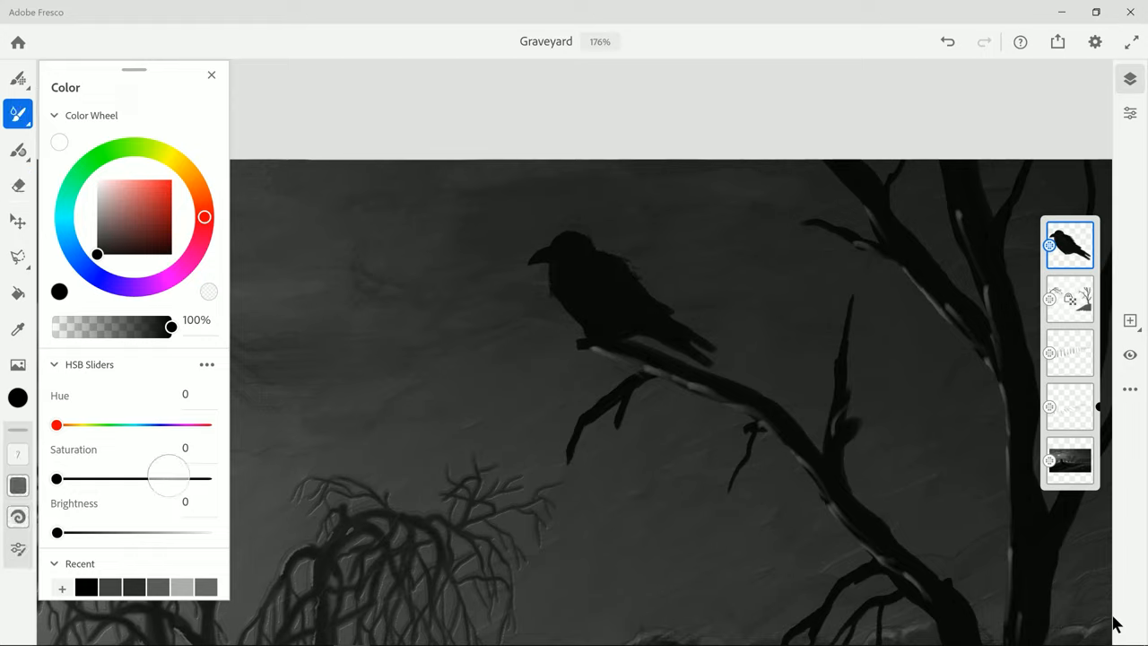
left_click_drag(56, 532, 91, 532)
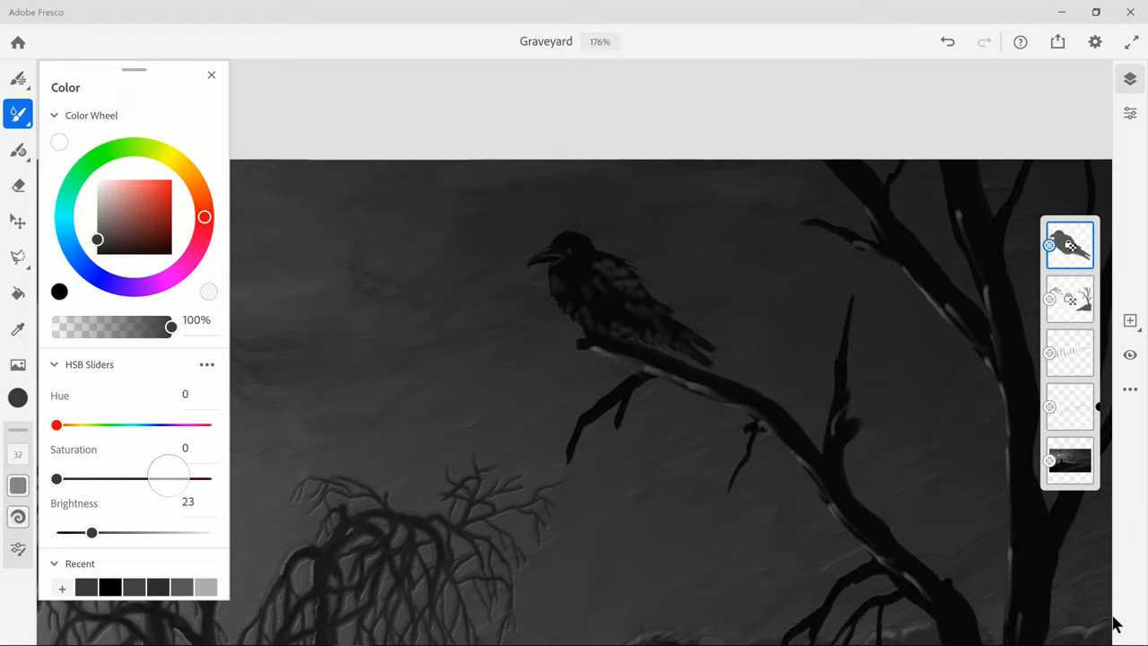
left_click_drag(92, 532, 112, 531)
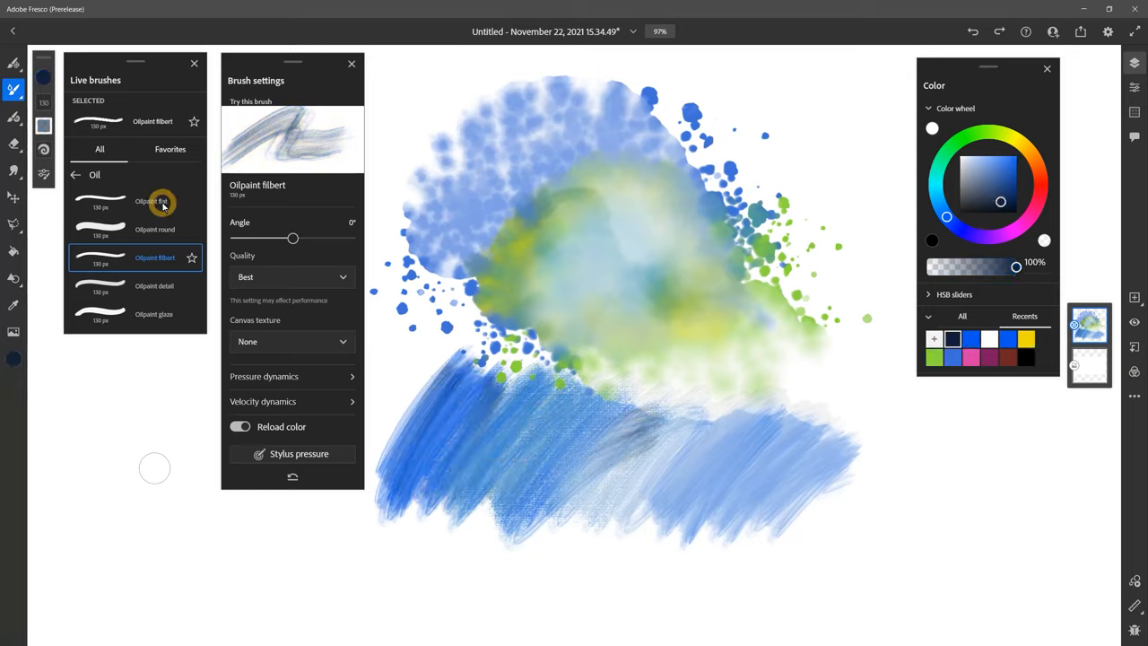
Step: Paint navy strokes with Oilpaint flat and sketch cube lines snapped to the perspective grid
left_click(150, 200)
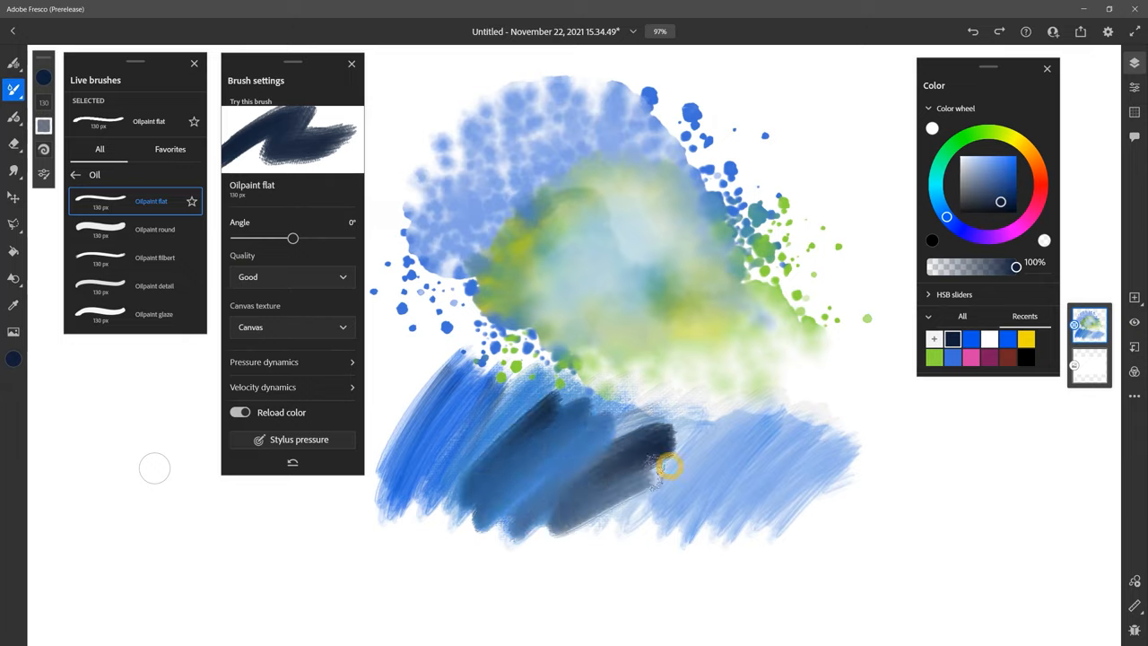
left_click_drag(668, 467, 816, 502)
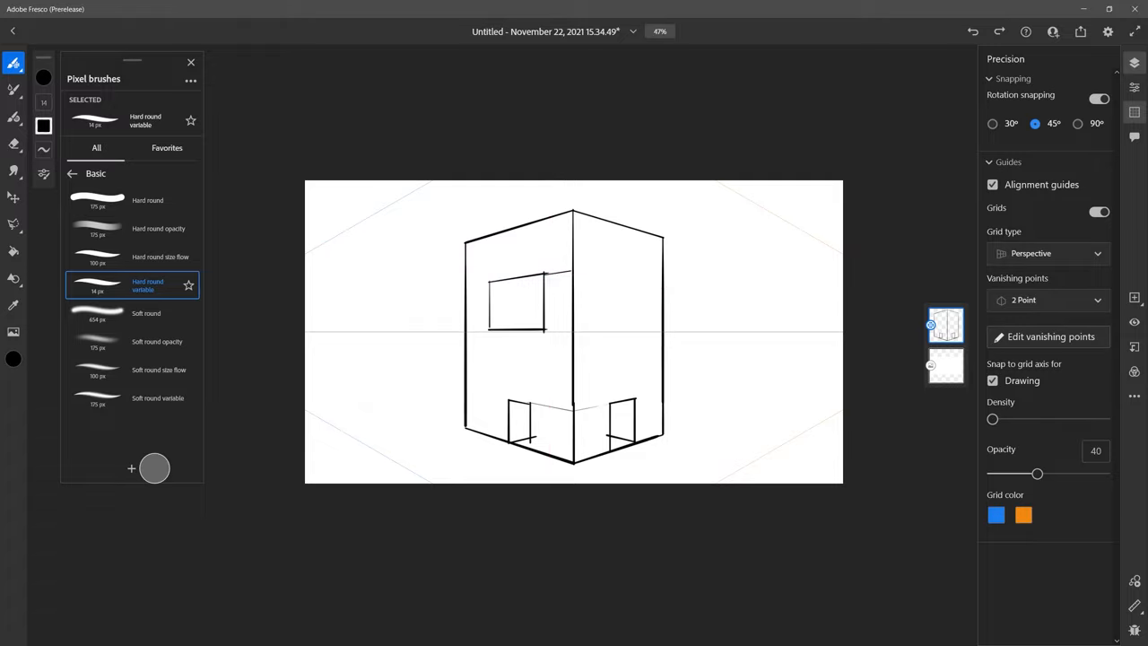
left_click_drag(609, 278, 645, 332)
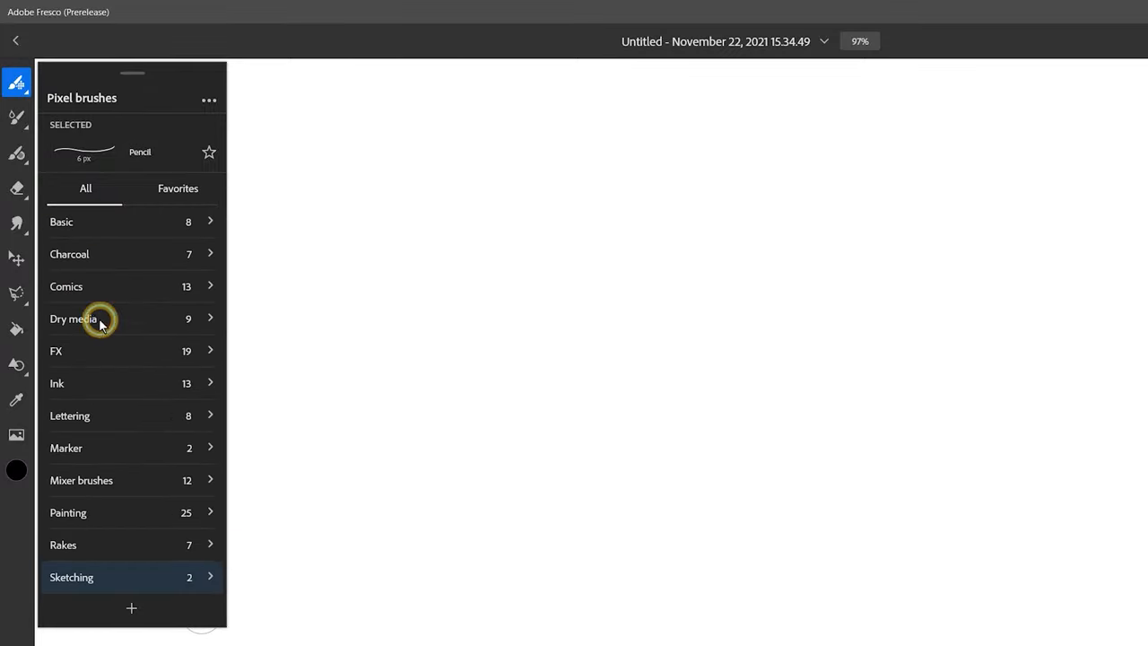
mouse_move(60, 254)
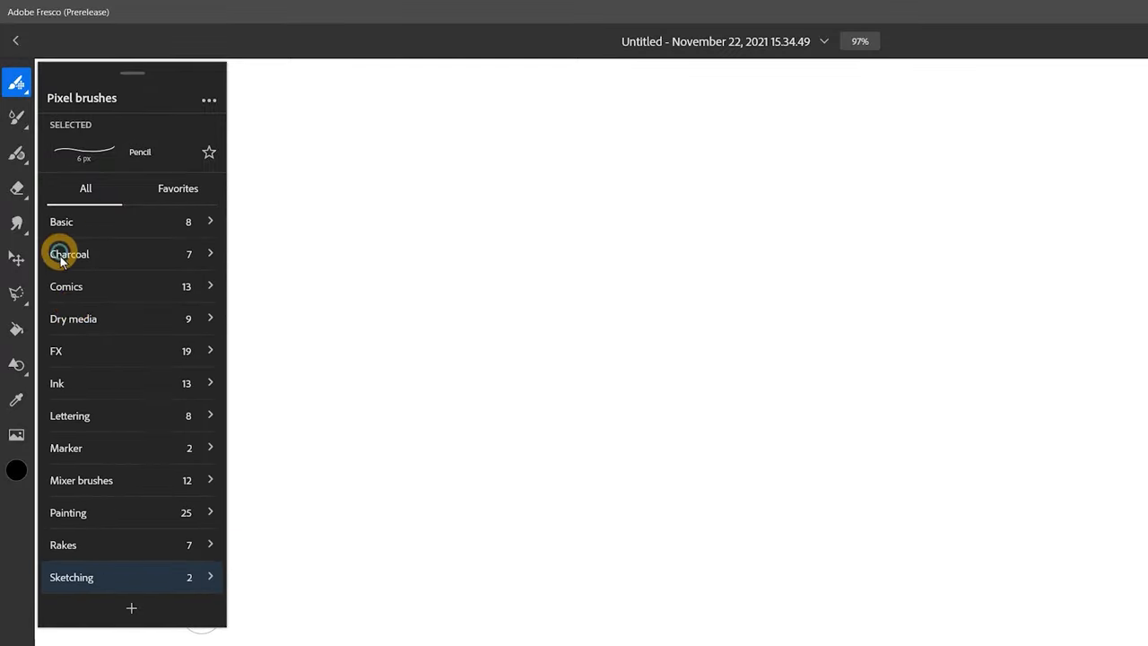
mouse_move(70, 415)
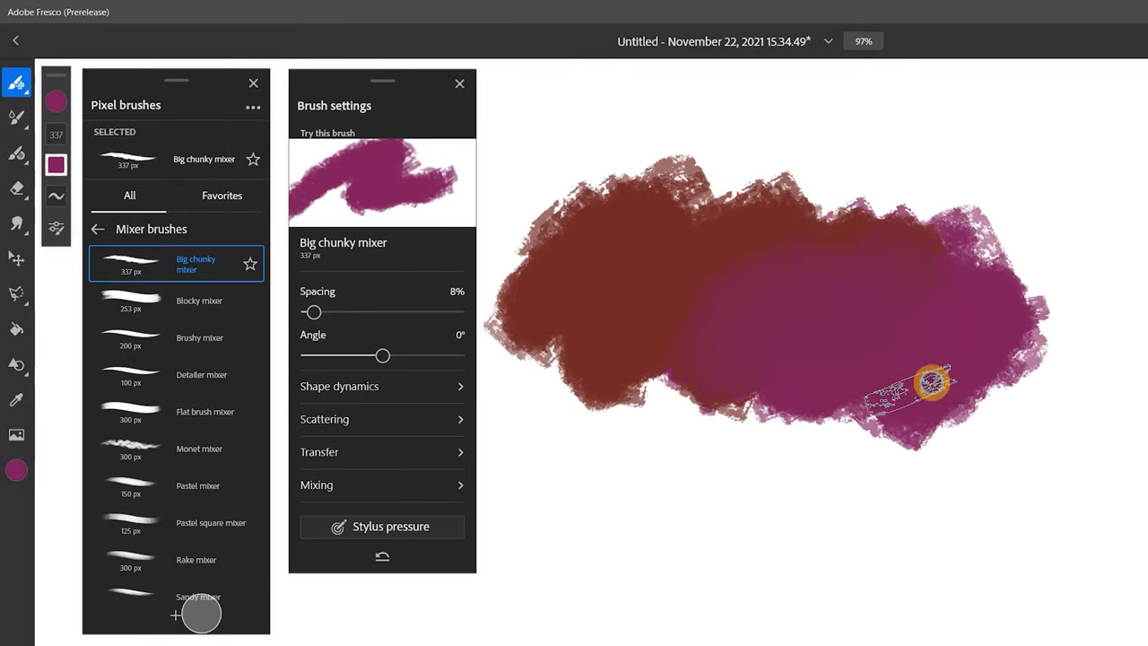
Step: Blend purple into the maroon mixer smear, then lay a soft watercolour wash over the spatter
left_click_drag(932, 386, 870, 399)
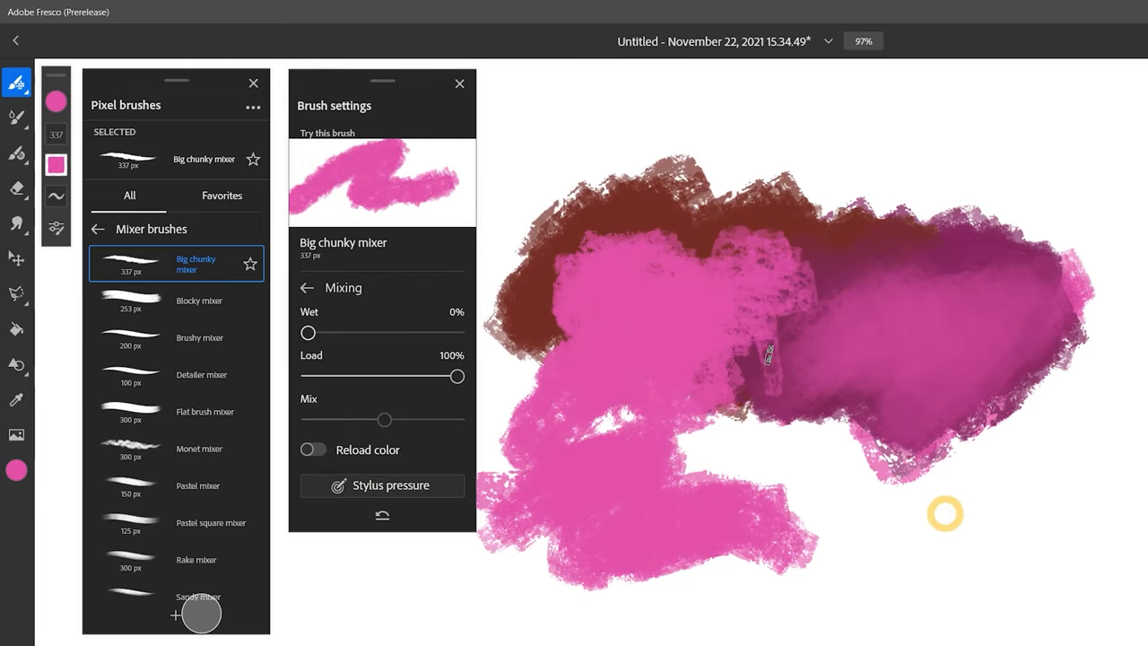
left_click(17, 117)
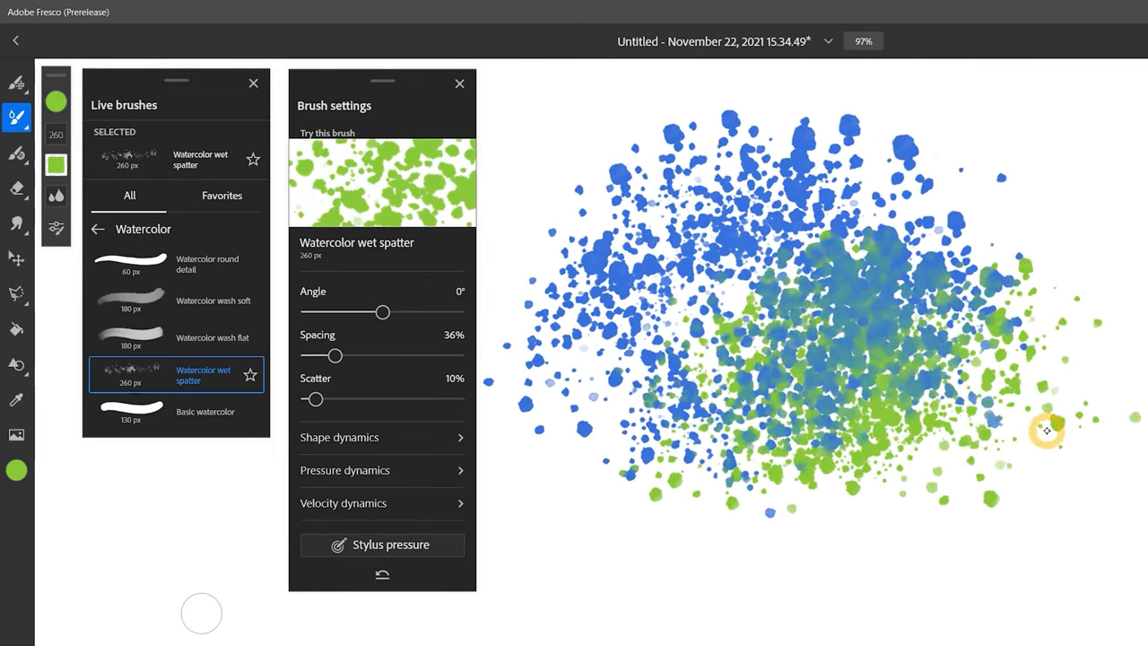
left_click(206, 300)
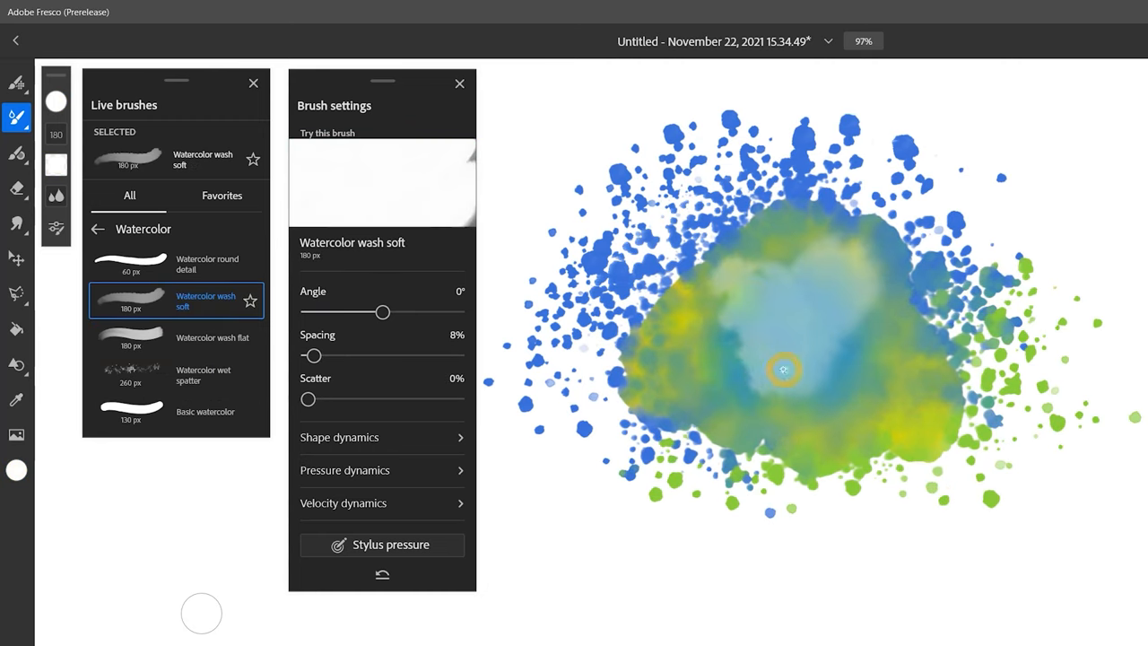
left_click_drag(784, 369, 578, 285)
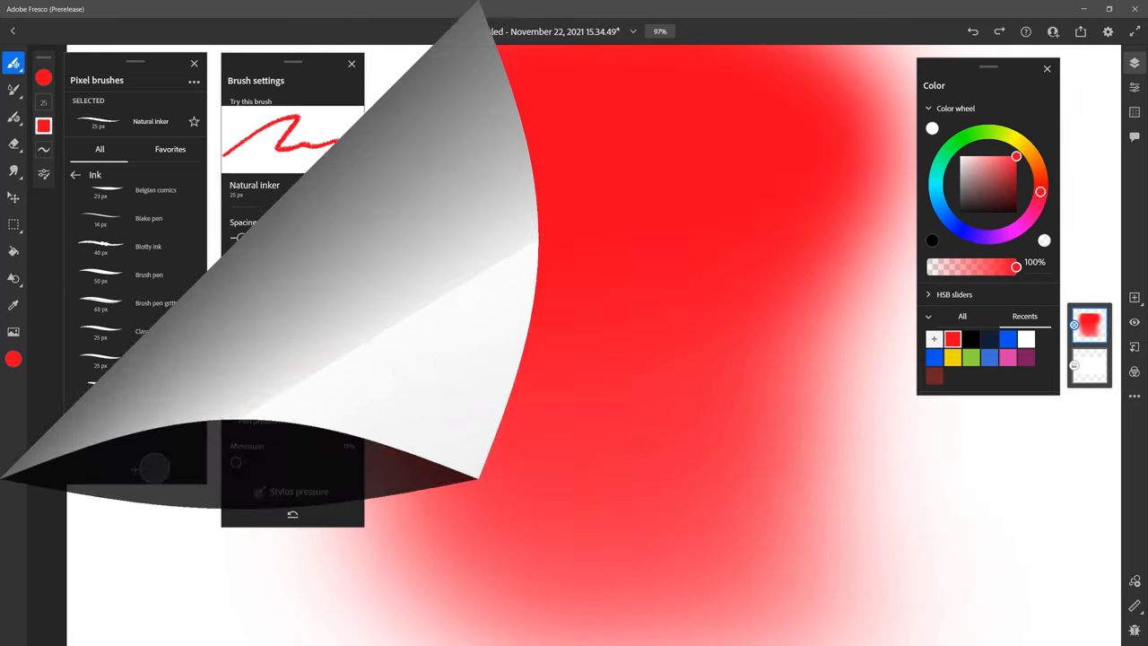
Step: Pick the Rough pencil from Dry media for drawing lines, a circle and shading
left_click(149, 285)
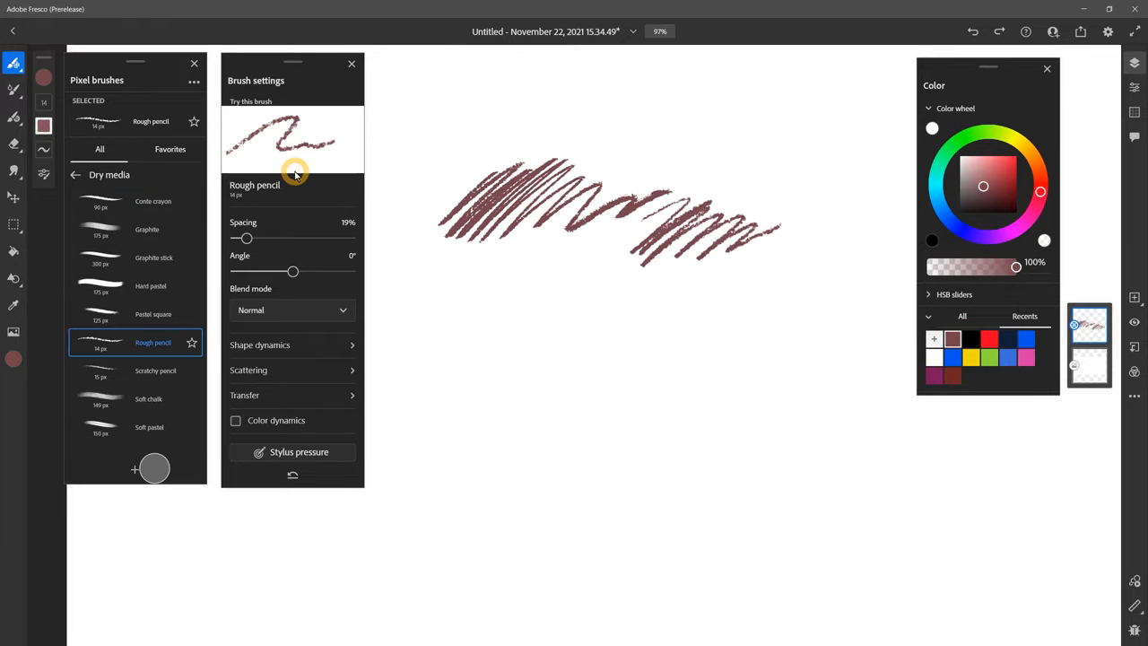
left_click(148, 398)
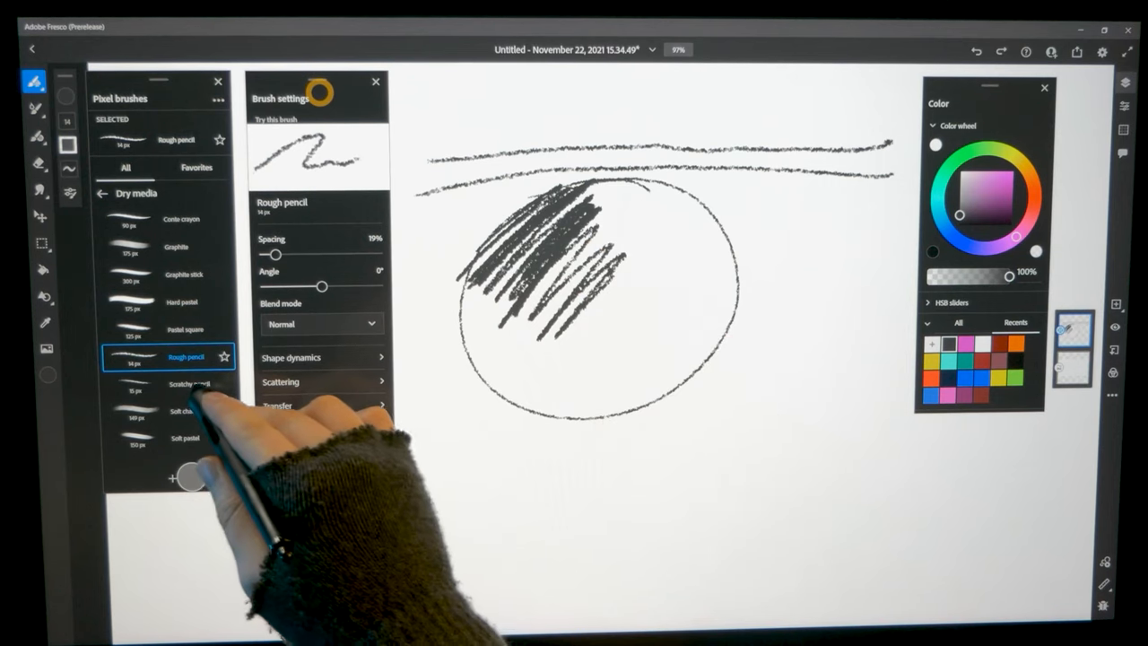
Step: Shade the circle with Scratchy pencil, check stylus Input settings, undo, and set brush size 22
left_click(186, 383)
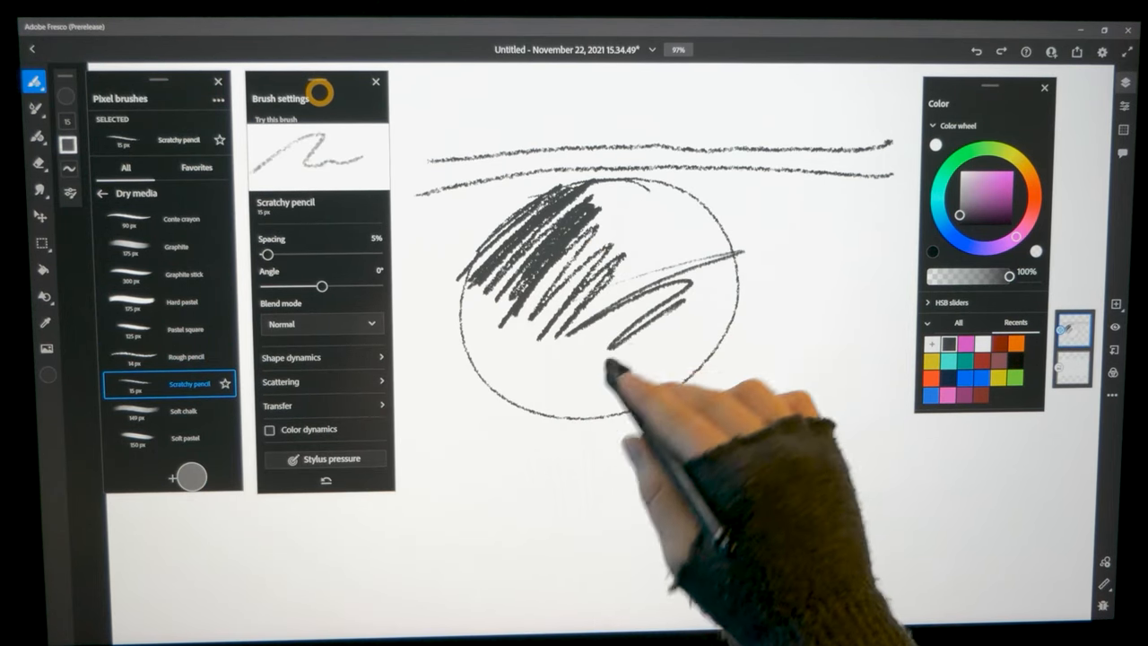
left_click_drag(627, 376, 762, 341)
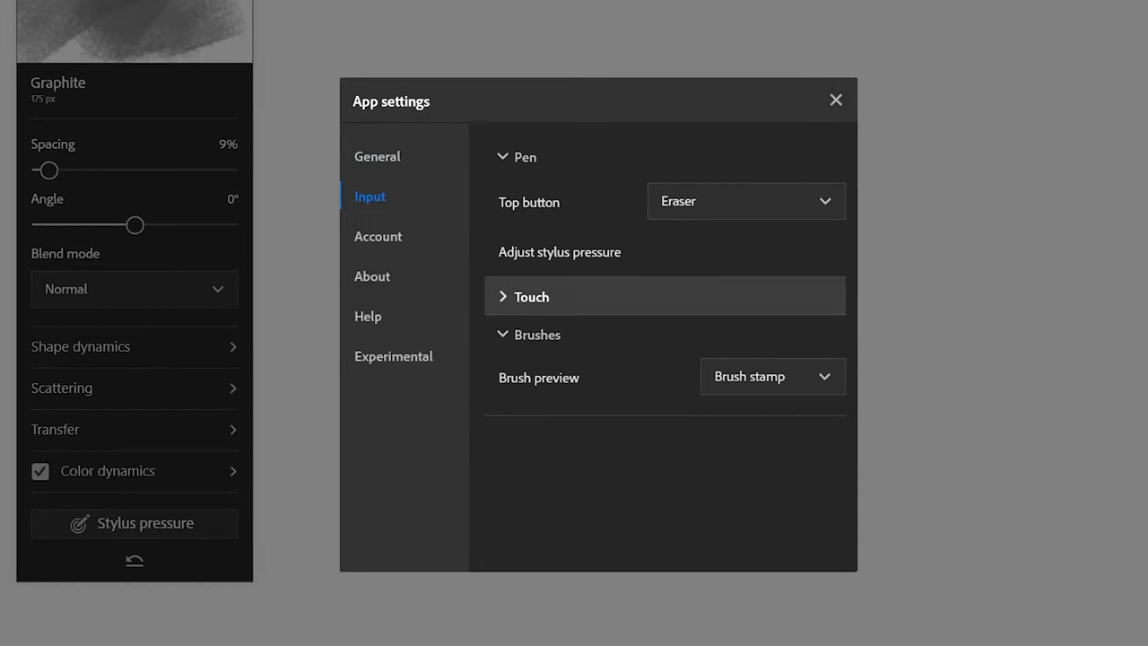
left_click(769, 376)
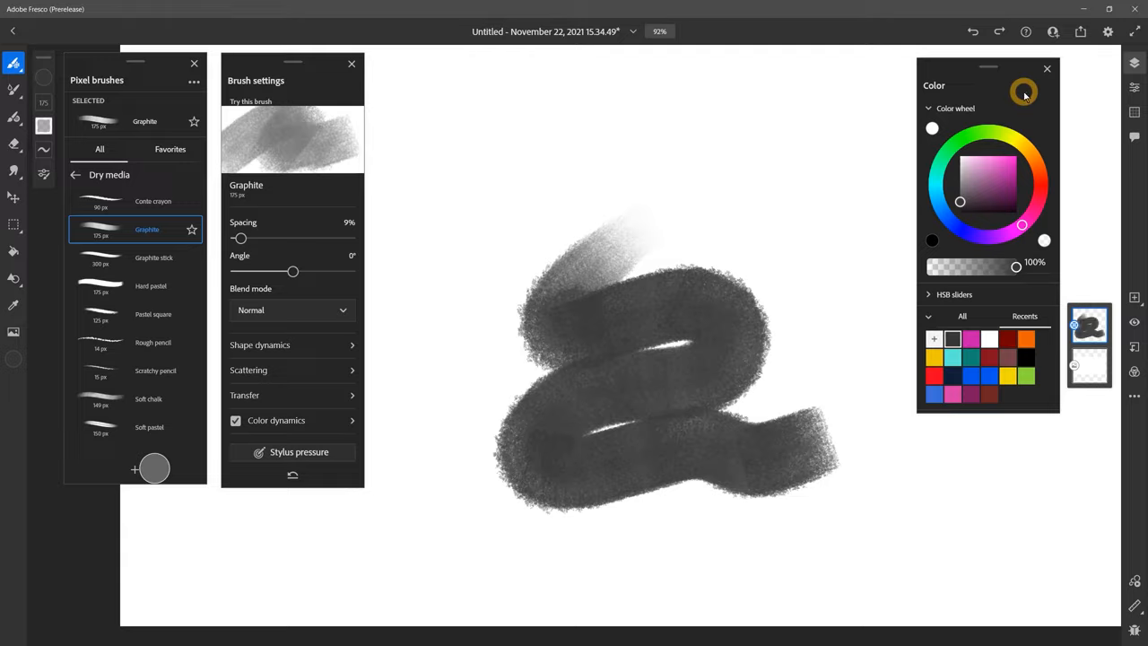
key("ctrl+z")
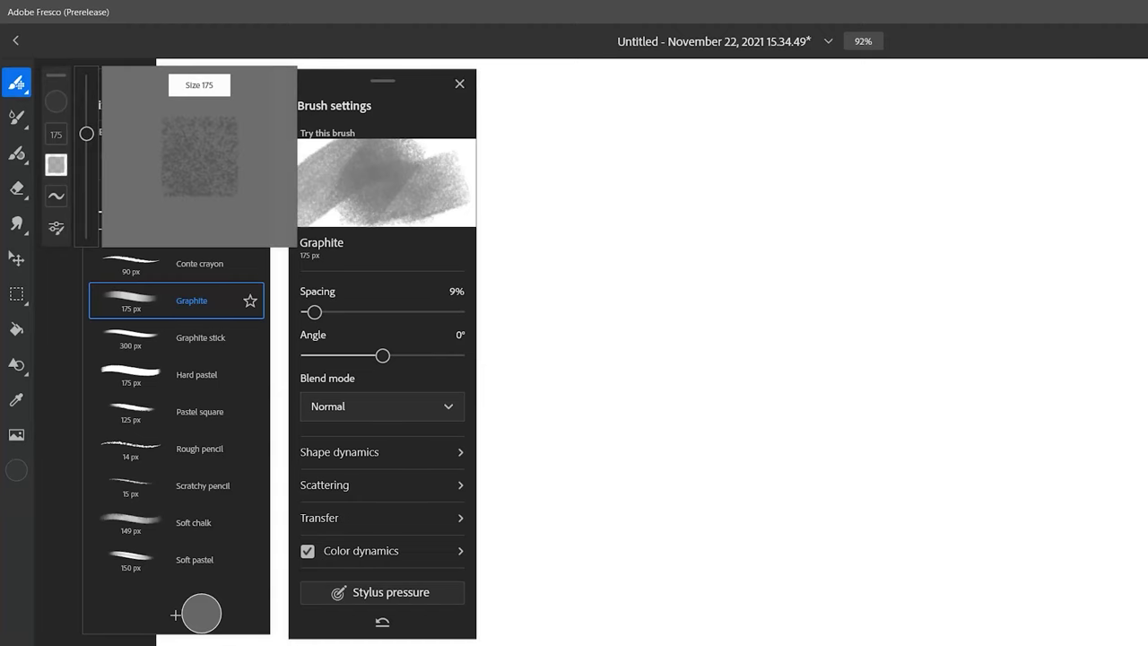
left_click_drag(86, 133, 86, 82)
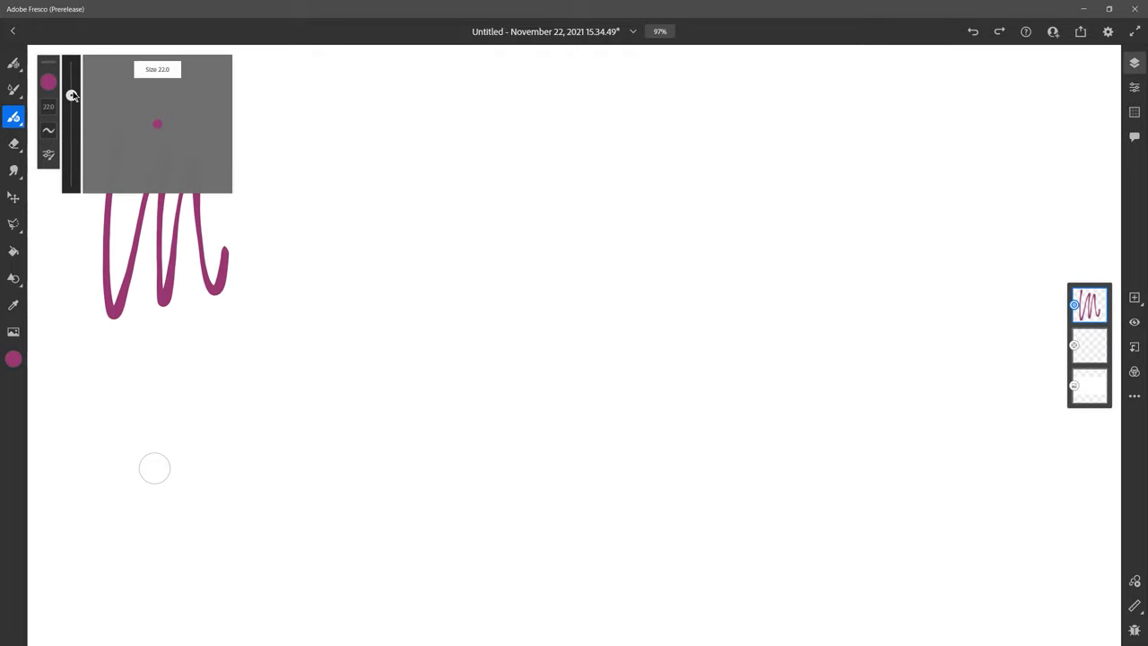
Step: Raise brush size to 120, draw the black crocodile outline, and select it with Transform
left_click_drag(269, 117, 336, 159)
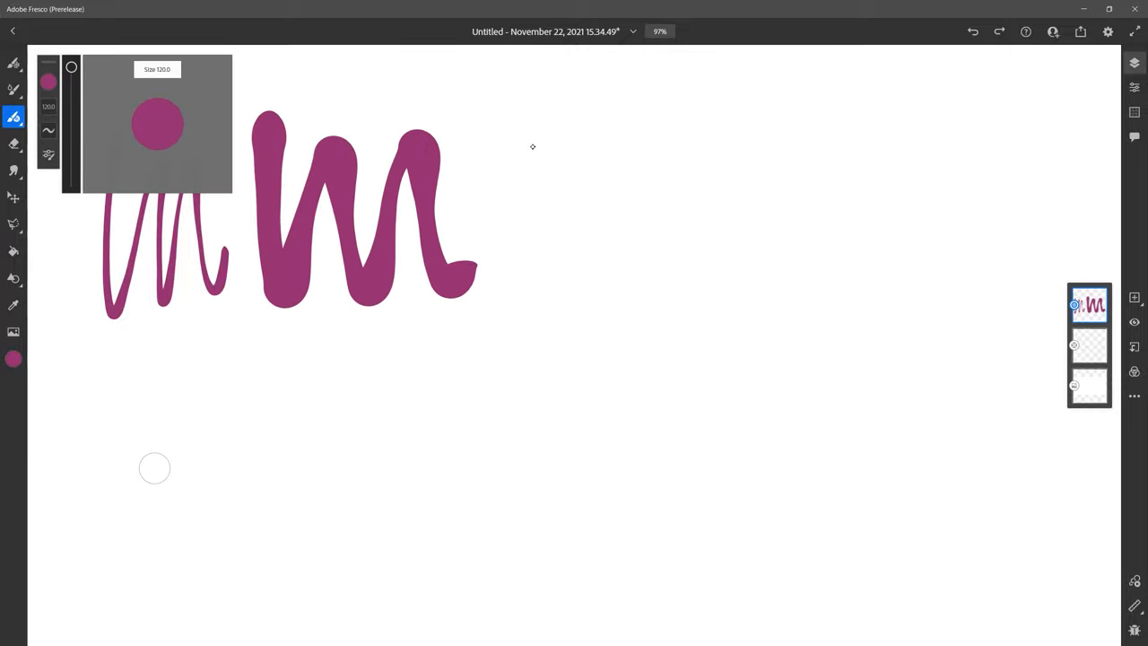
left_click_drag(533, 144, 926, 332)
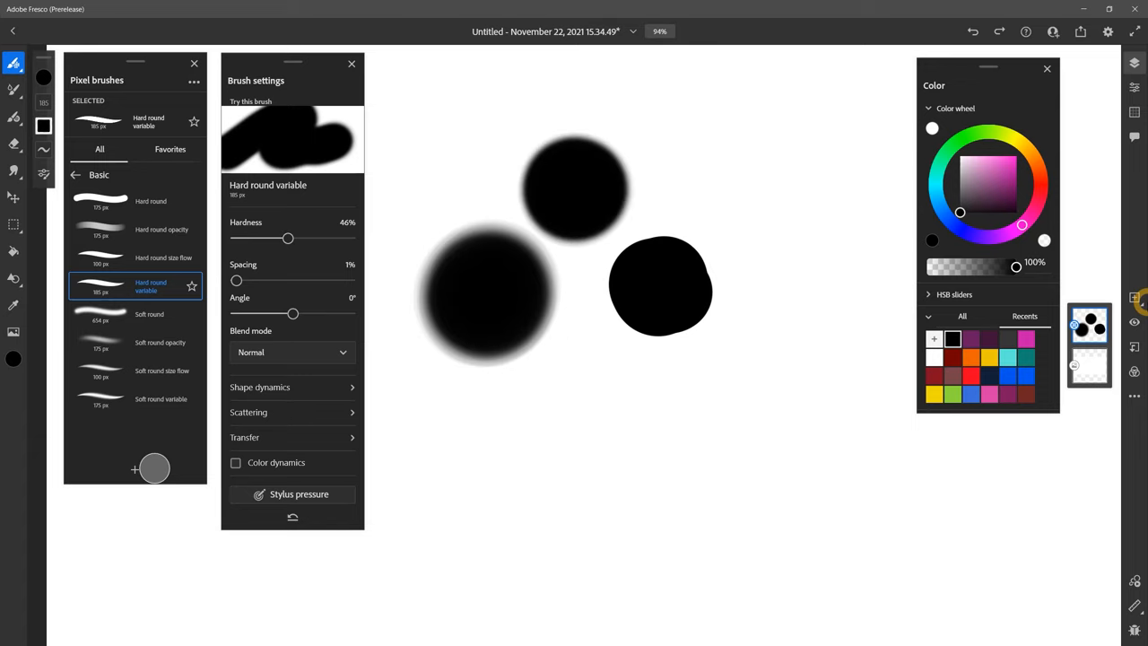
left_click(299, 494)
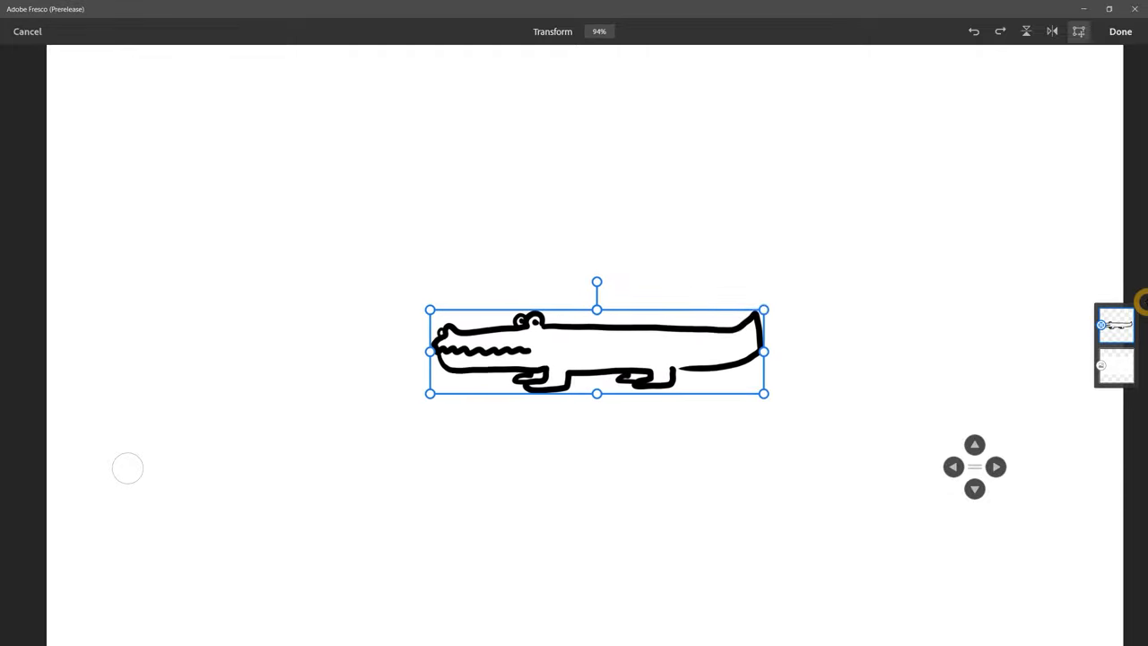
Step: Reposition the crocodile drawing, confirm the transform, and move on to painting the squares
left_click_drag(596, 285, 640, 297)
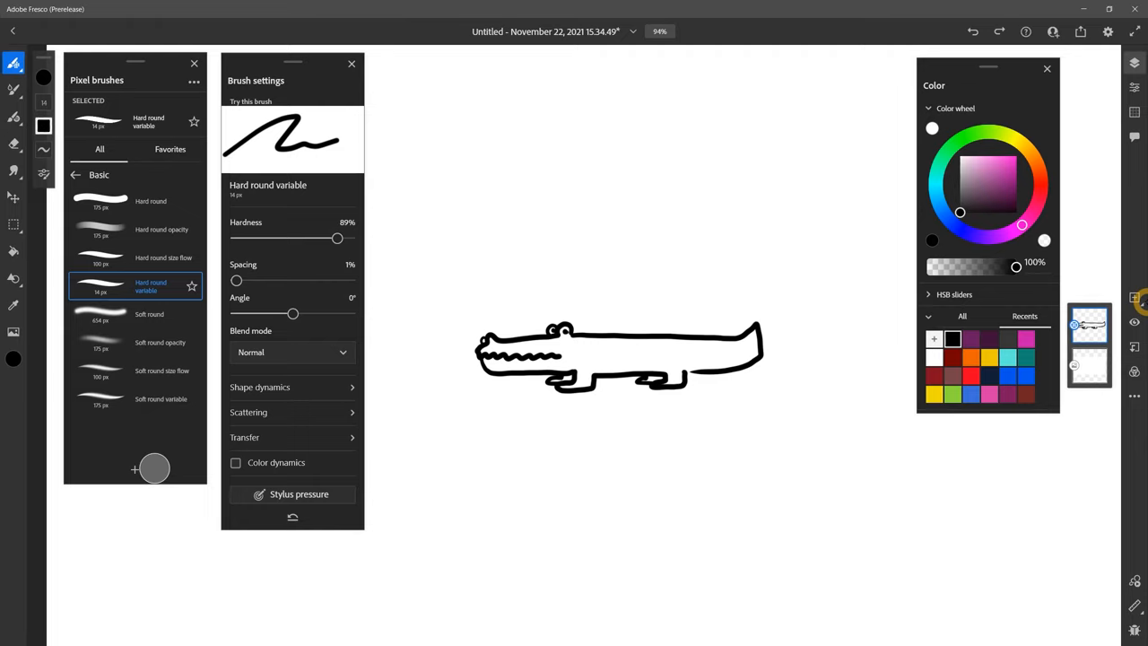
left_click(14, 170)
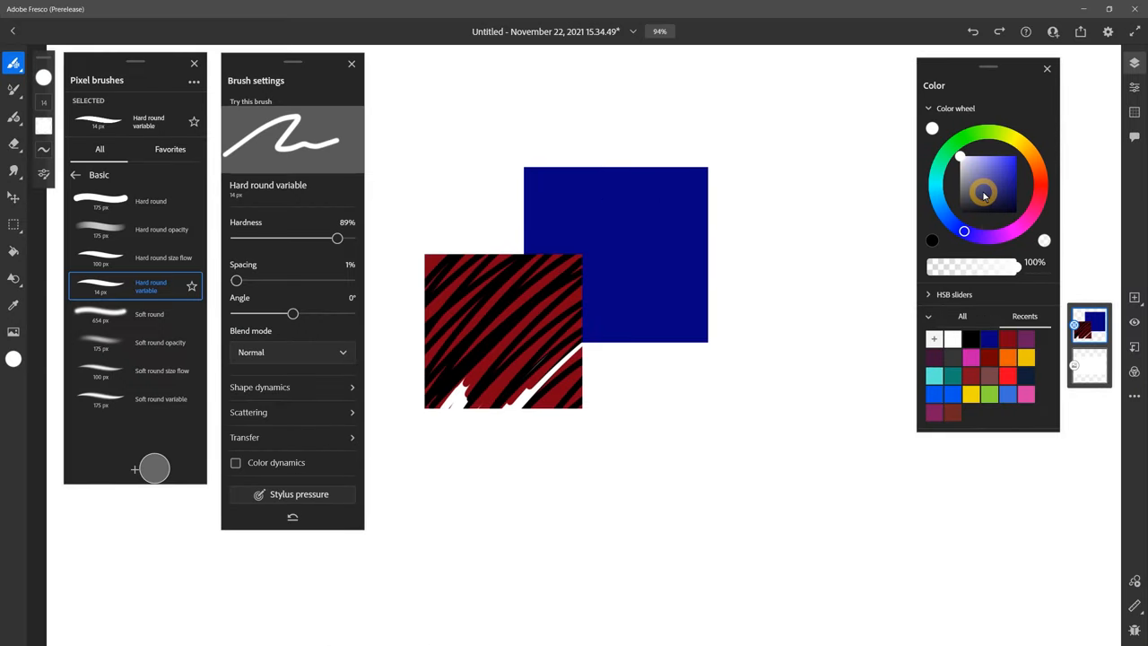
Step: Set the Oilpaint flat brush's canvas texture to Canvas for textured blue strokes
left_click(1088, 325)
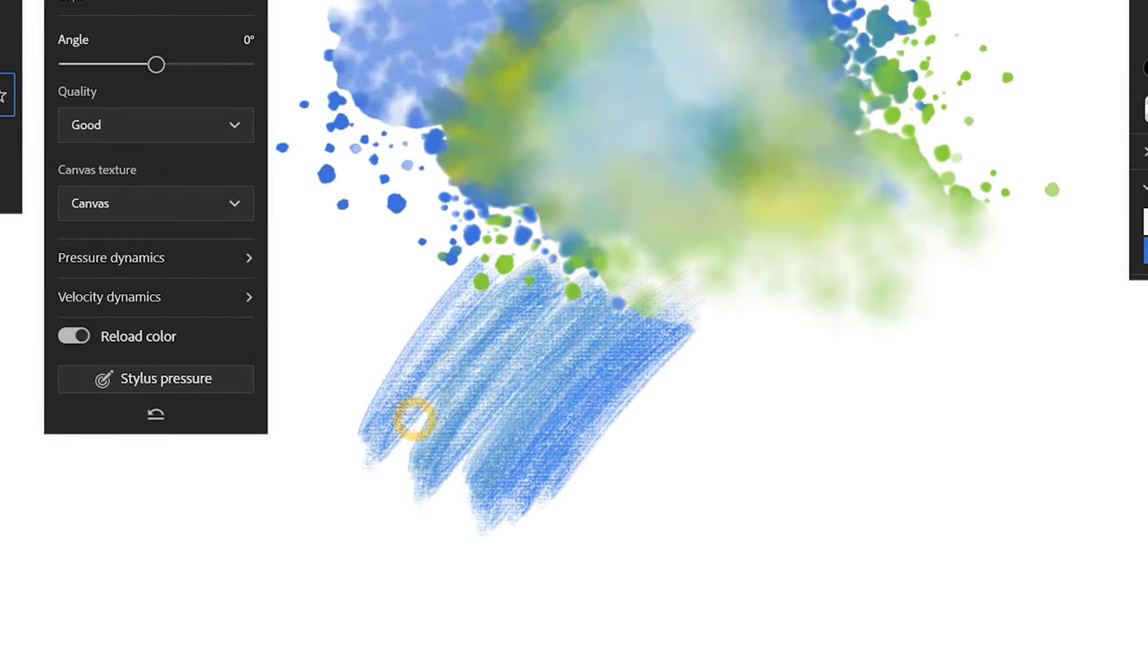
Step: Turn canvas texture off and paint smooth light-blue strokes to the right
left_click(155, 203)
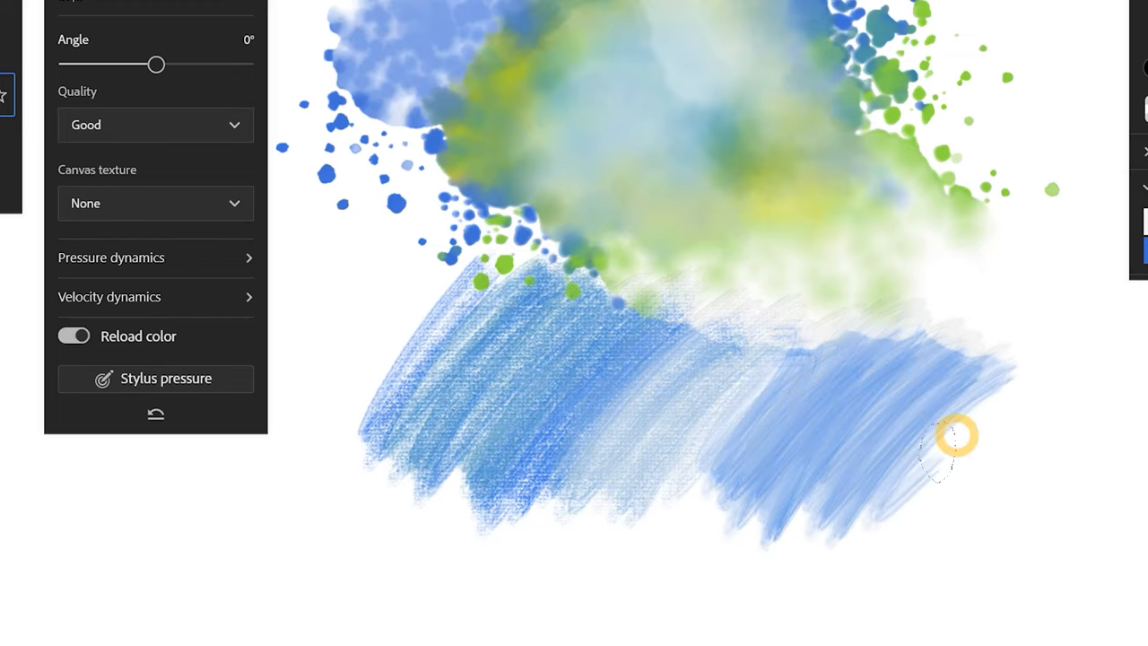
left_click_drag(955, 441, 1026, 451)
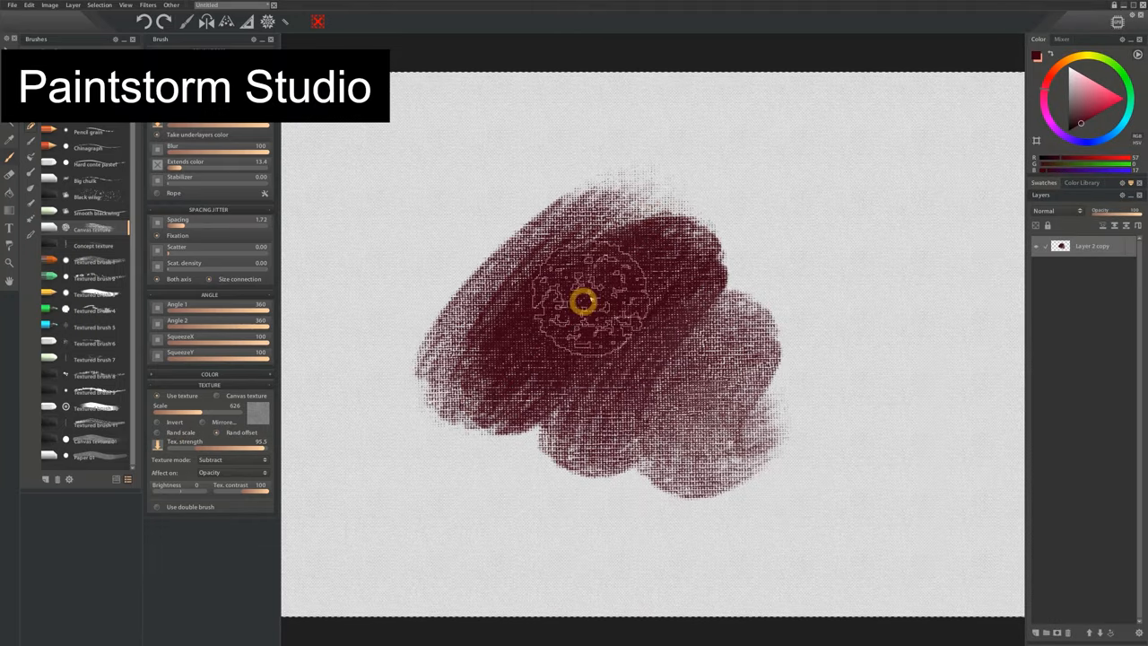
Step: Paint a dark red textured stroke in Paintstorm Studio and show the advanced canvas options
left_click_drag(583, 302, 376, 411)
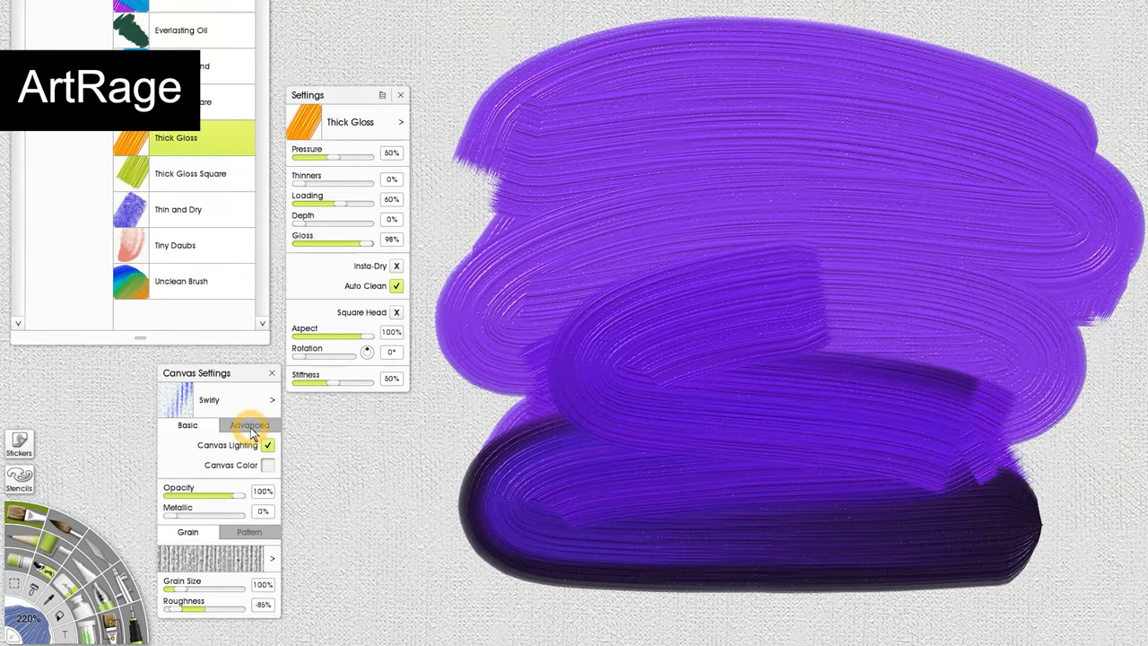
left_click(250, 424)
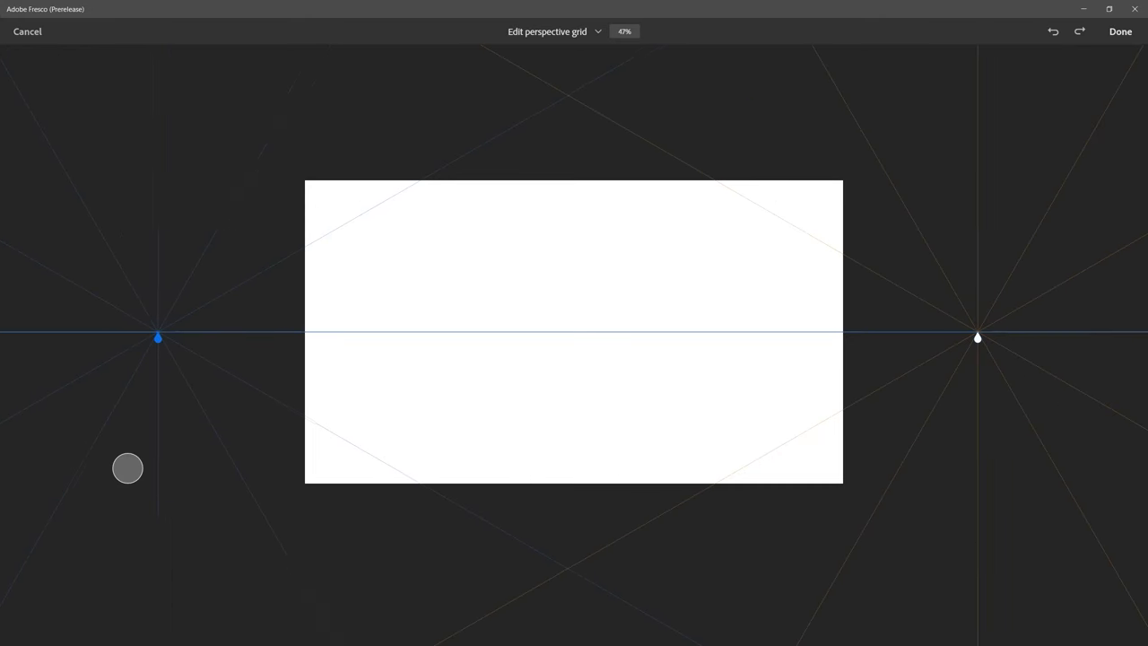
Step: Finish the perspective grid, draw a straight ruler line, and show Place image options
left_click(1120, 32)
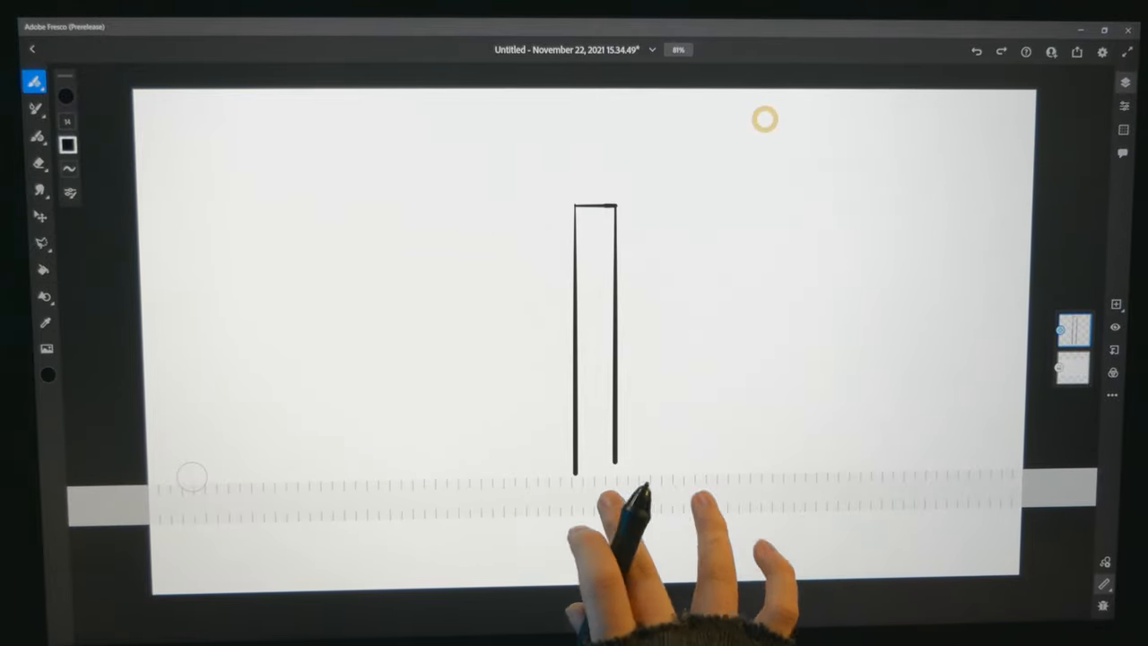
left_click_drag(610, 462, 798, 460)
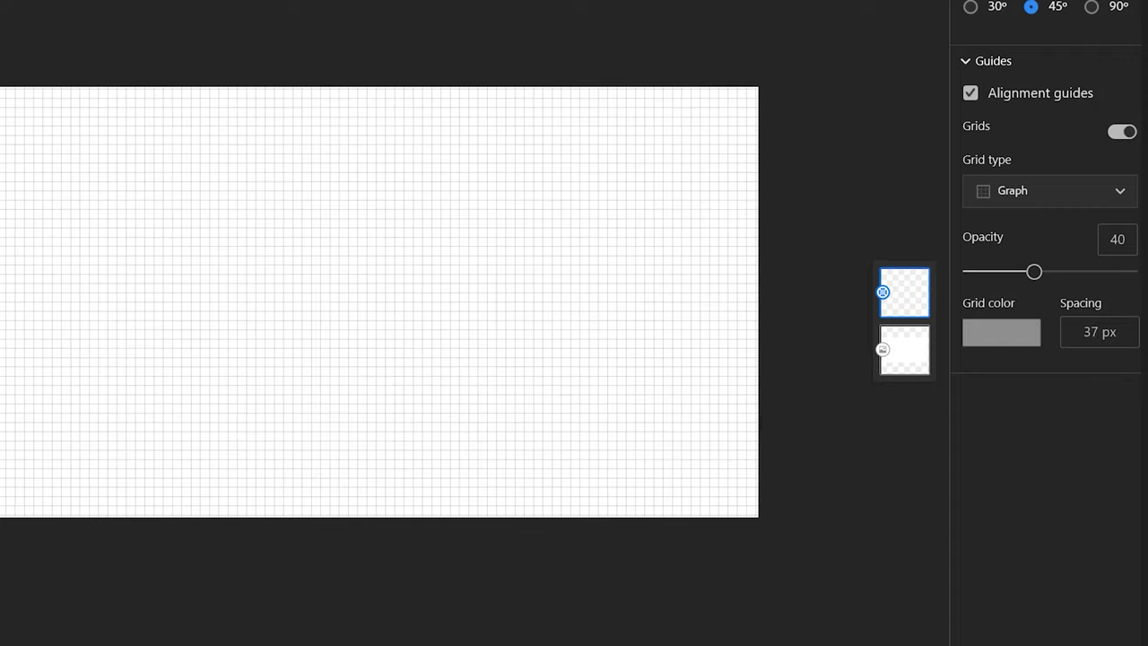
left_click(969, 93)
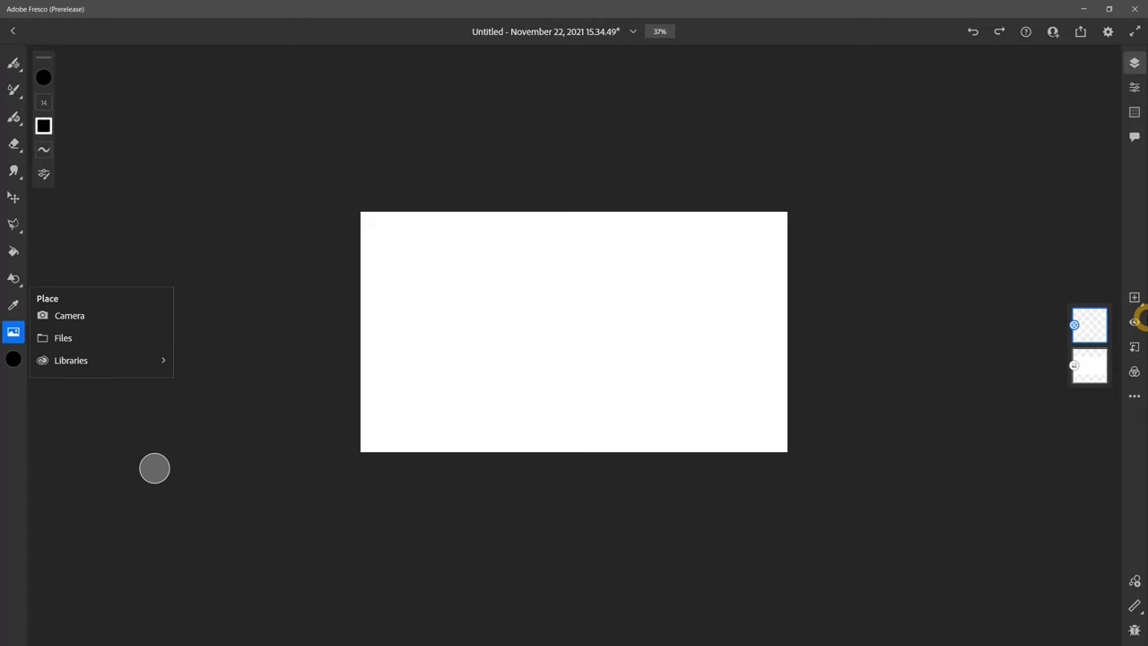
Step: Show the colour wheel, 100% opacity and Recents swatches in the colour panel
left_click(63, 337)
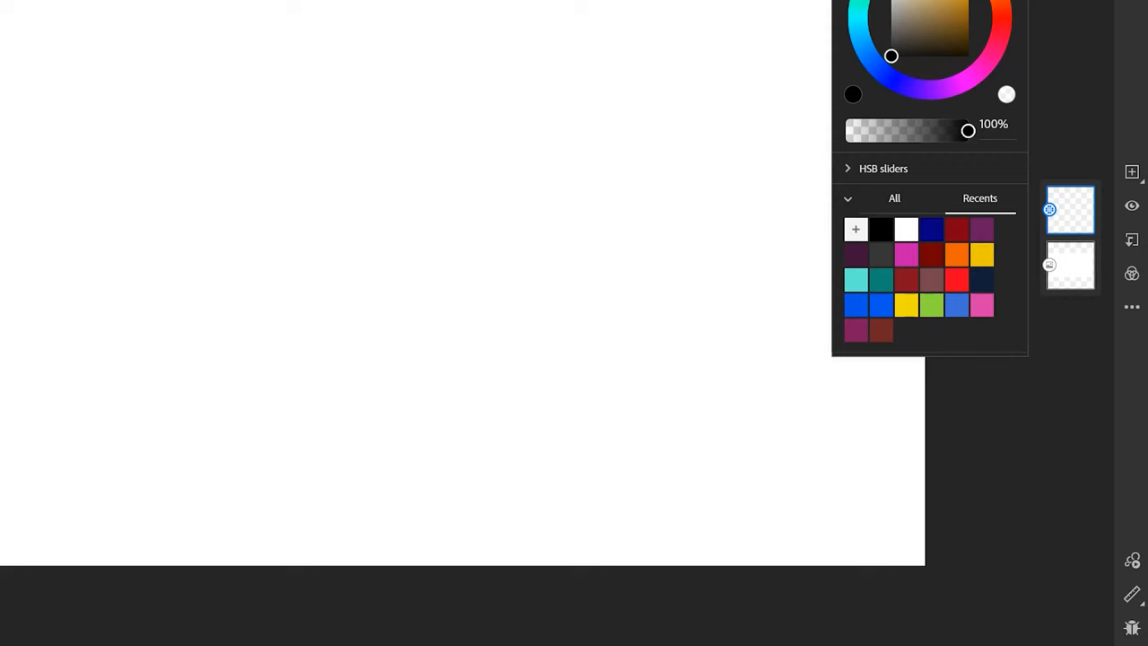
left_click(894, 198)
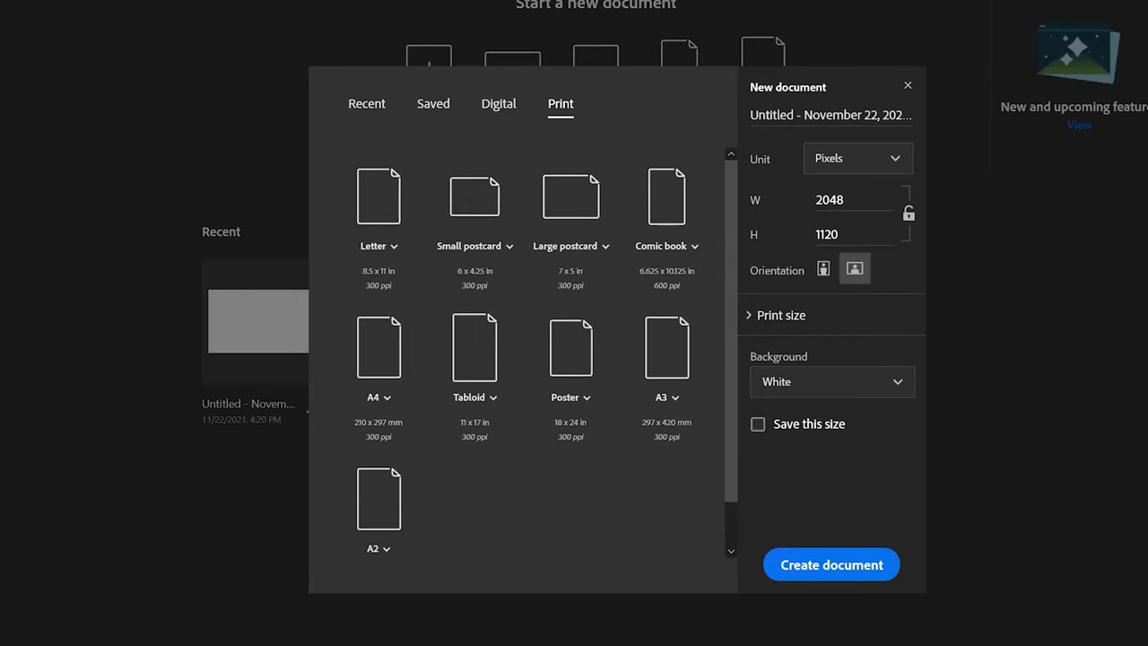
Step: Open the autumn forest painting and view its 2560 x 1440 px document settings
left_click(851, 198)
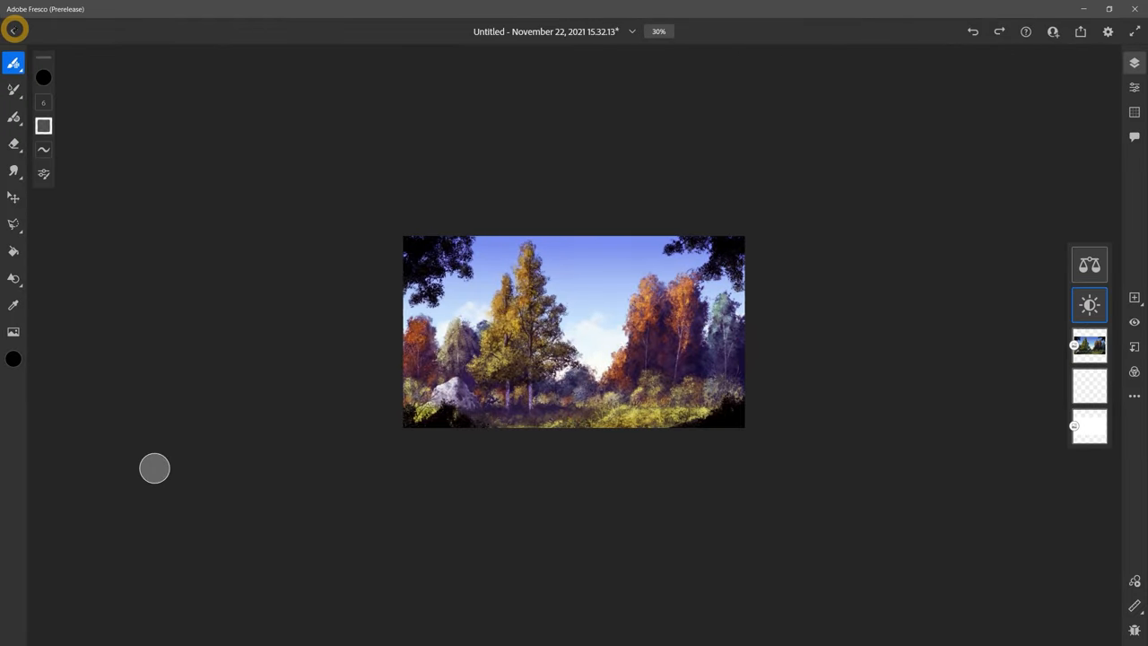
left_click(1108, 31)
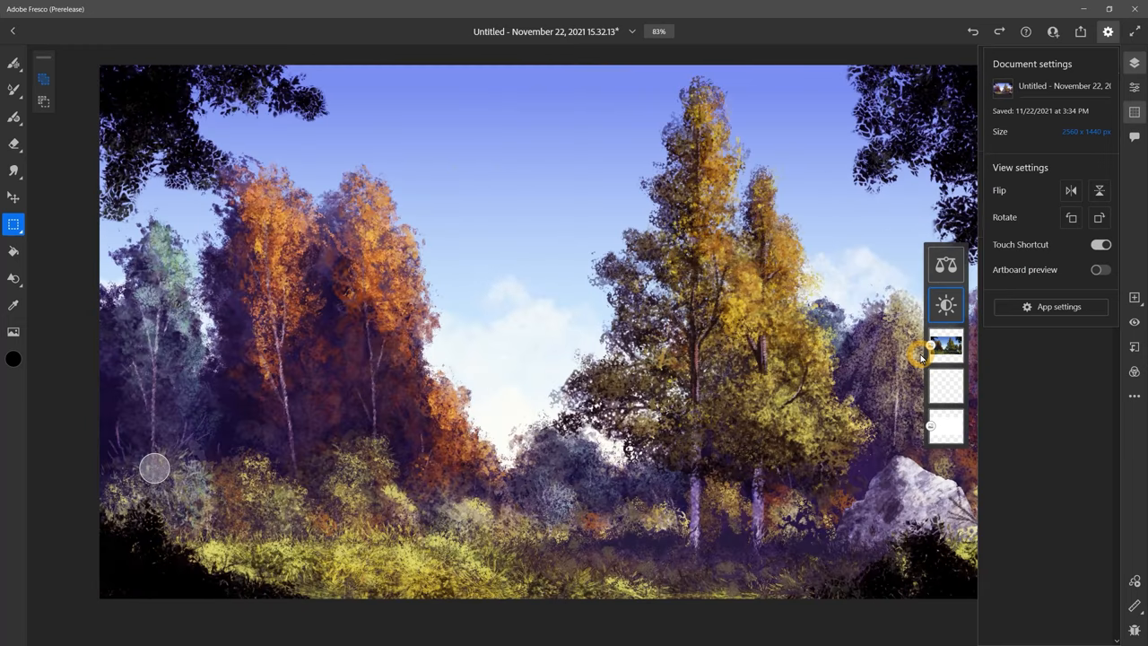
left_click(1071, 190)
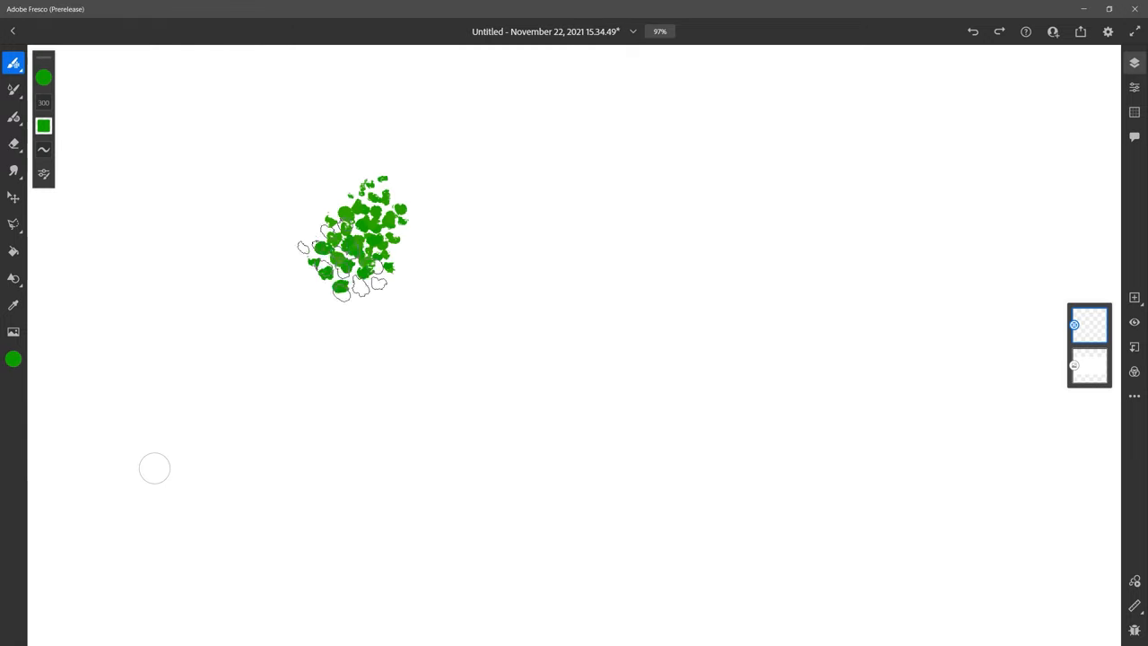
Step: Paint a broad green Seurat foliage stroke, then return to the Home screen
left_click_drag(377, 251, 807, 350)
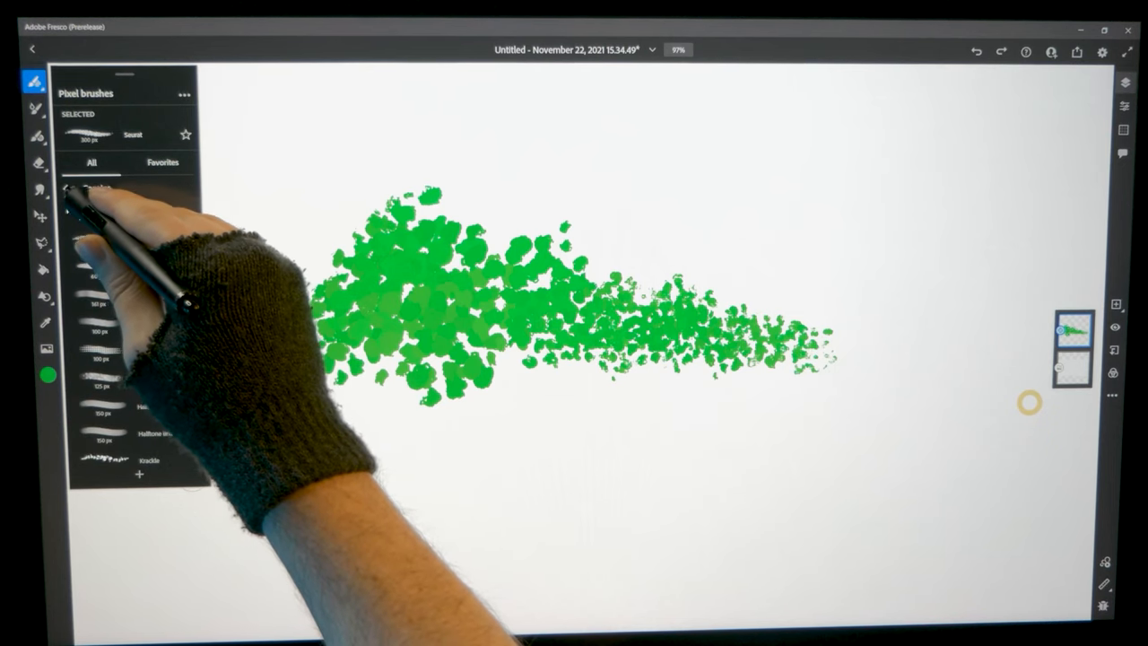
left_click(87, 188)
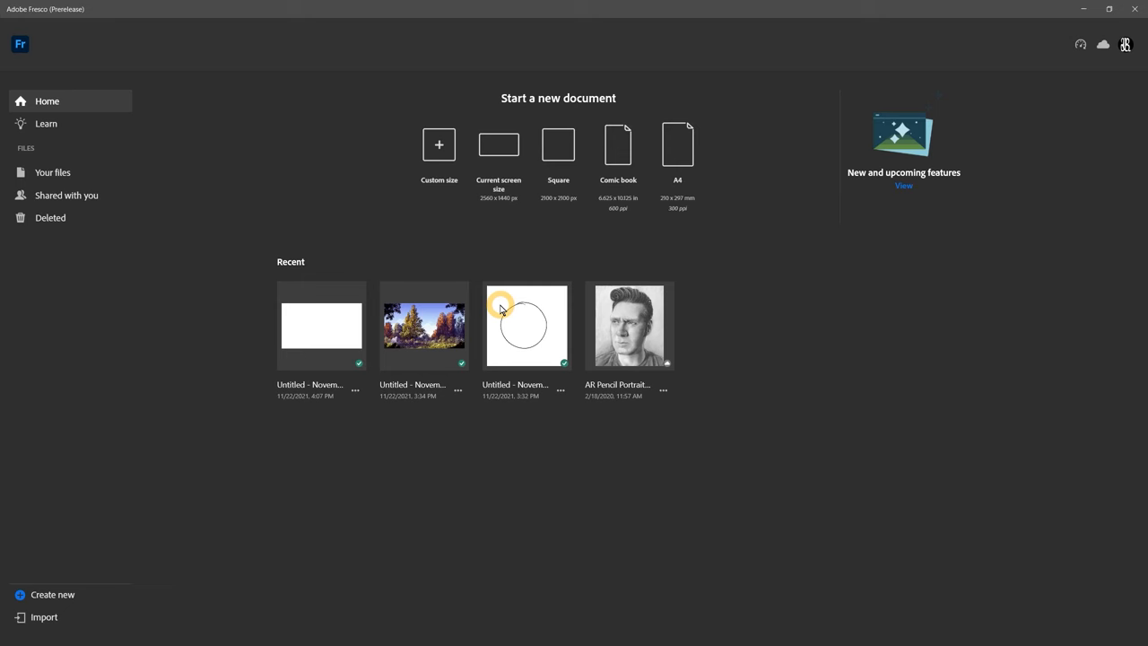
Step: Open the foliage document and mask the green stroke, leaving scattered leaf fragments
left_click(355, 390)
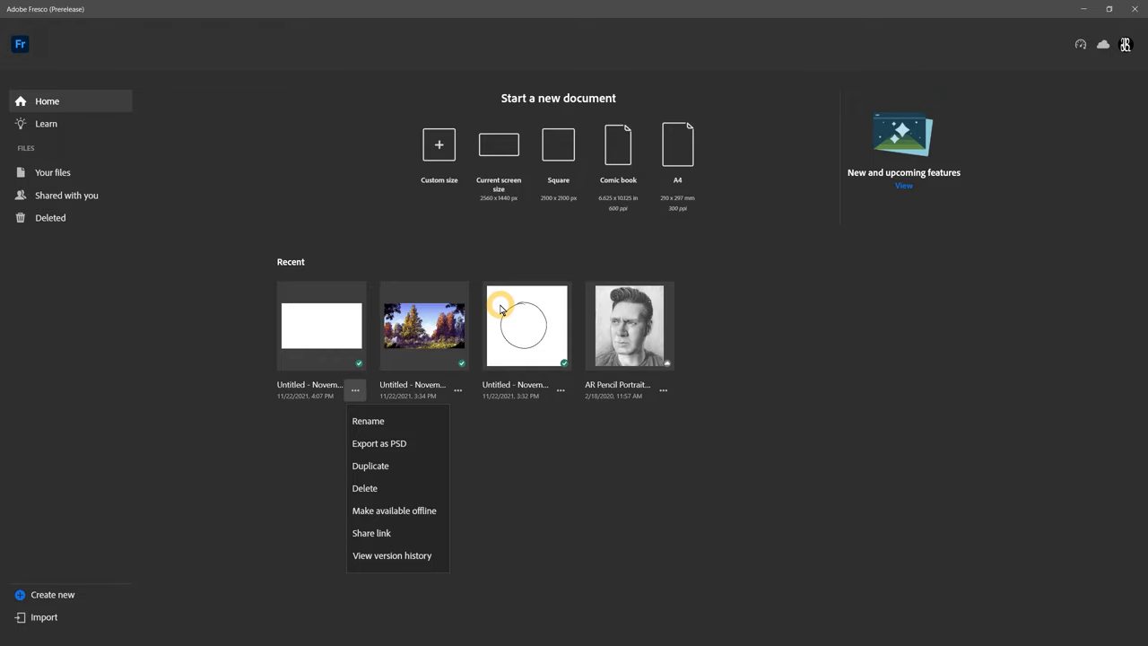
left_click(391, 555)
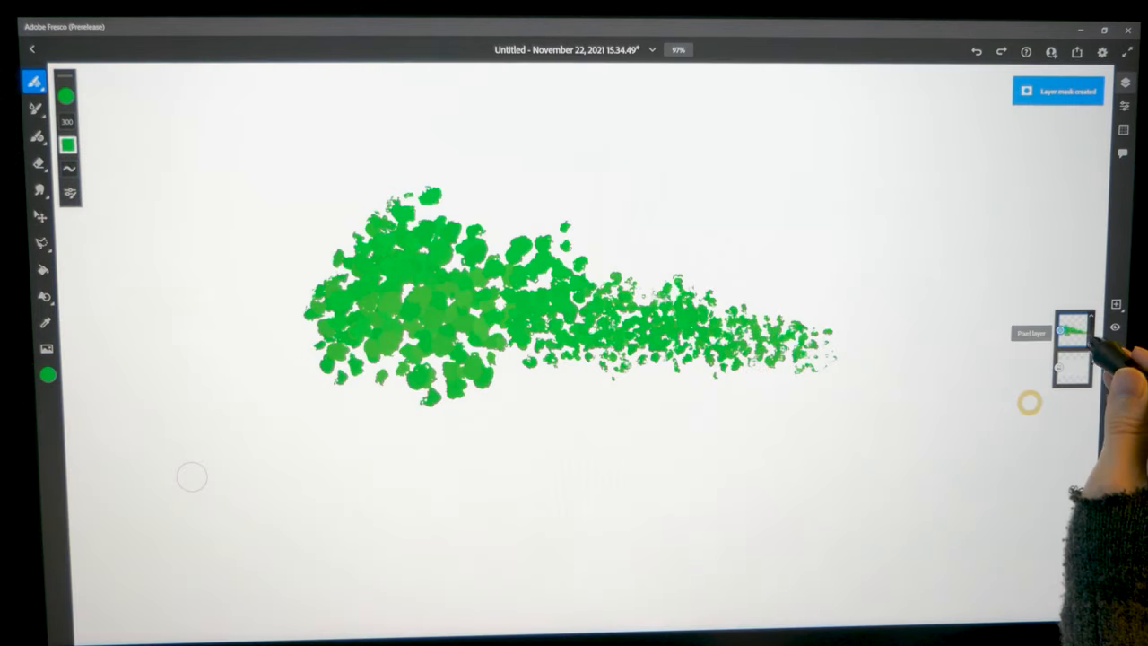
left_click(1074, 327)
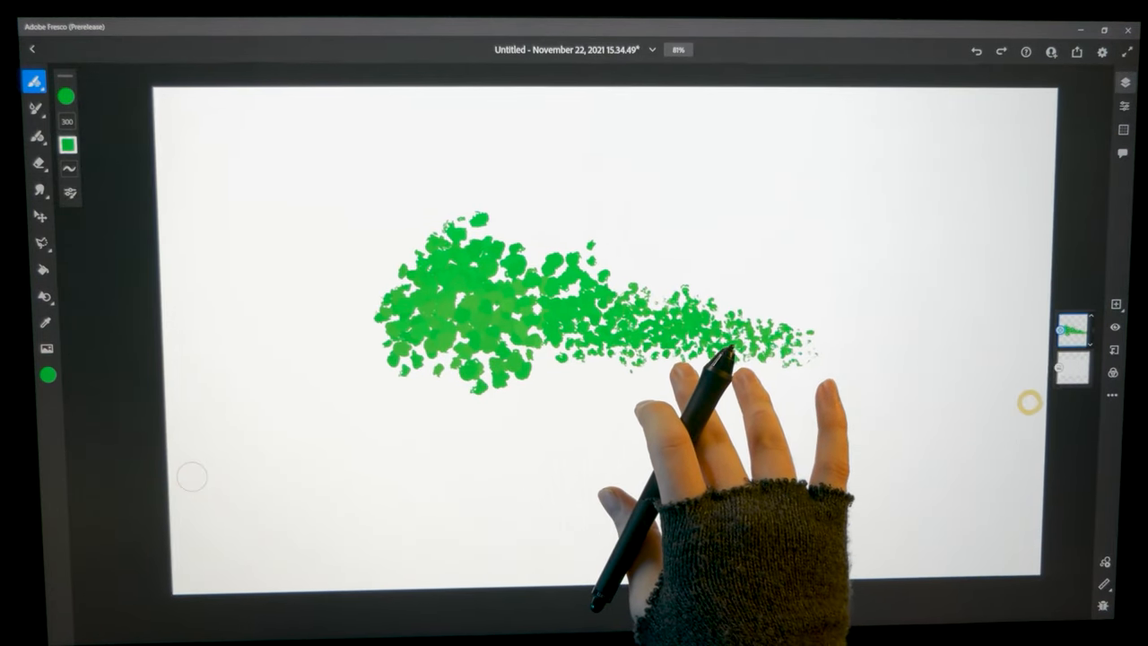
left_click(1069, 341)
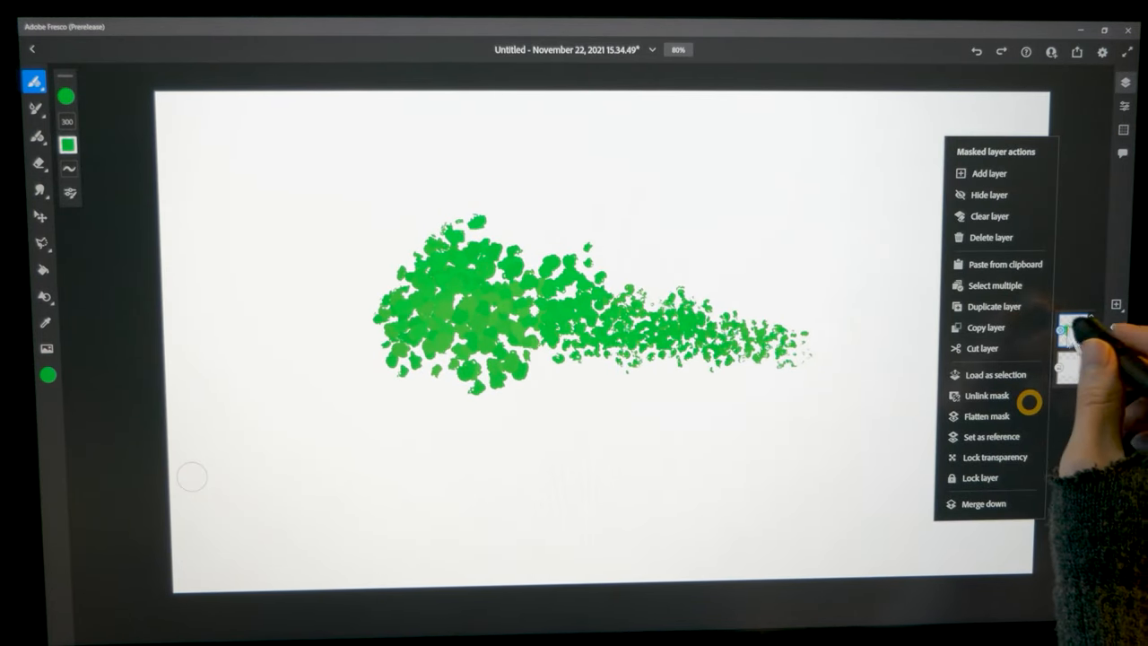
left_click(988, 216)
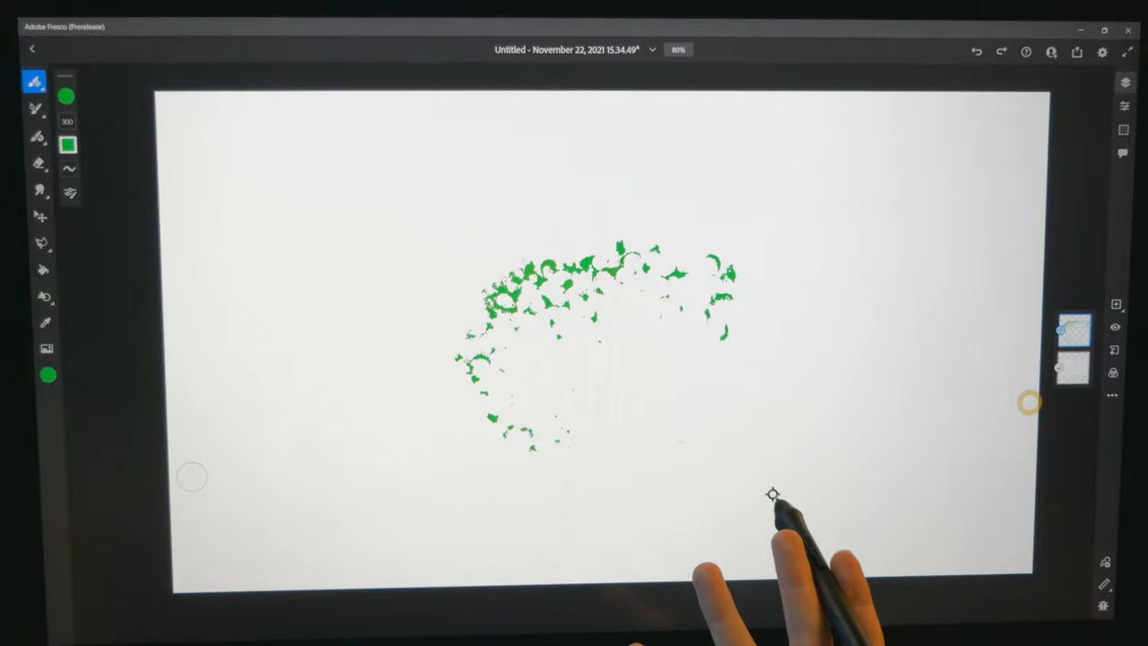
Step: Choose App settings from the gear icon to show the General page
left_click(66, 97)
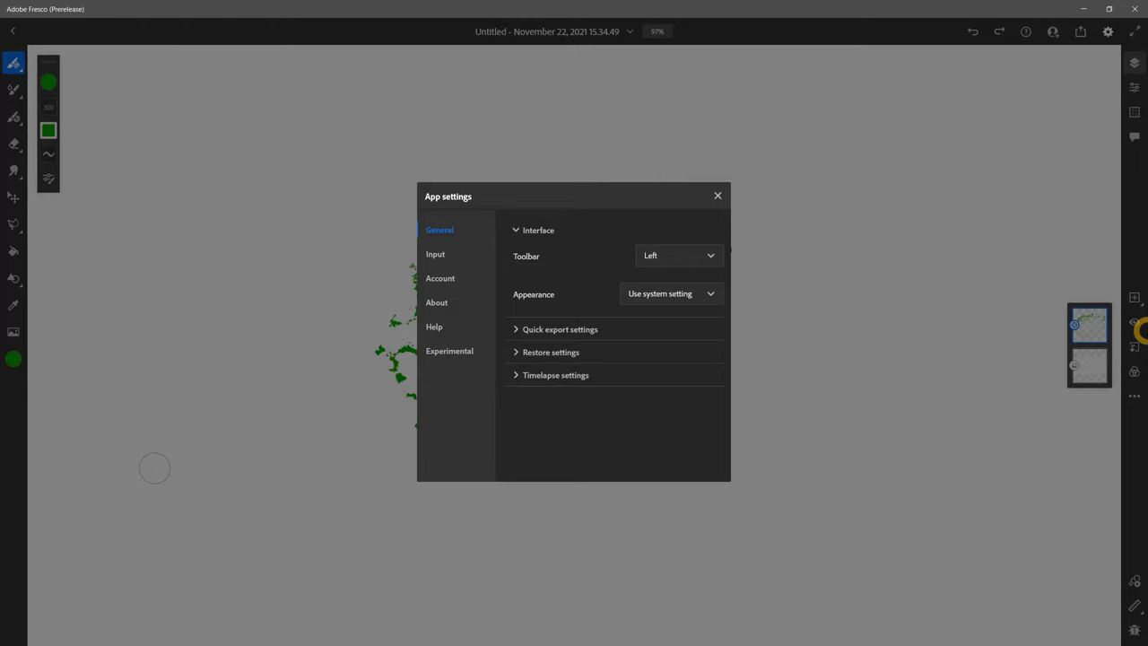
Step: Expand Quick export (JPG) and Timelapse (Medium quality) settings
left_click(559, 329)
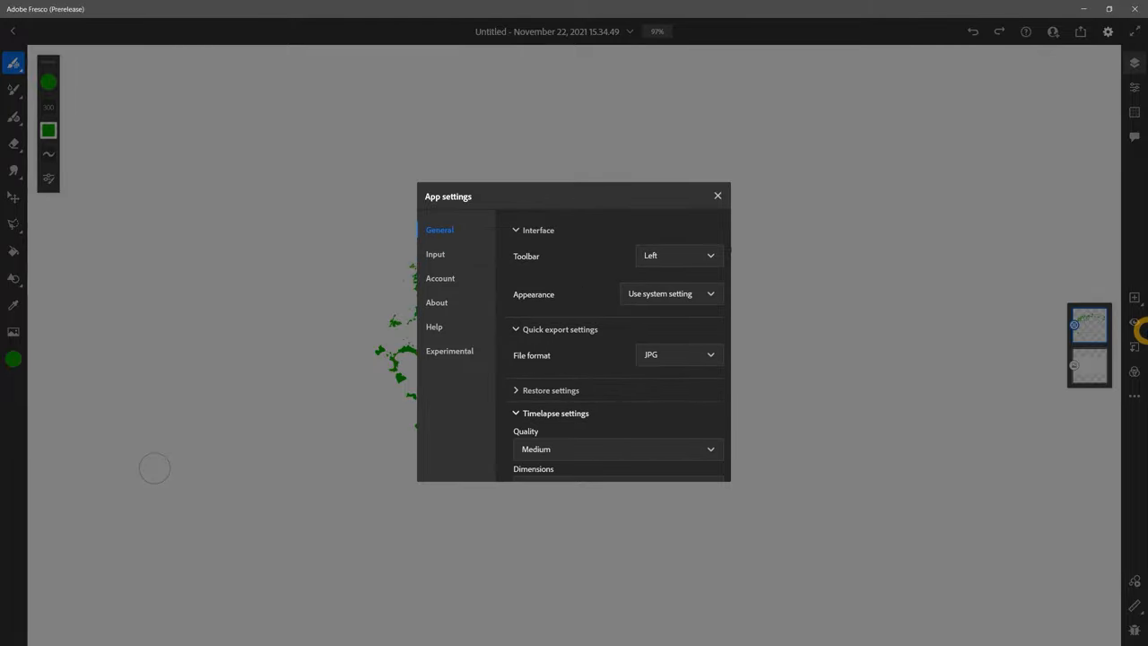
left_click(435, 254)
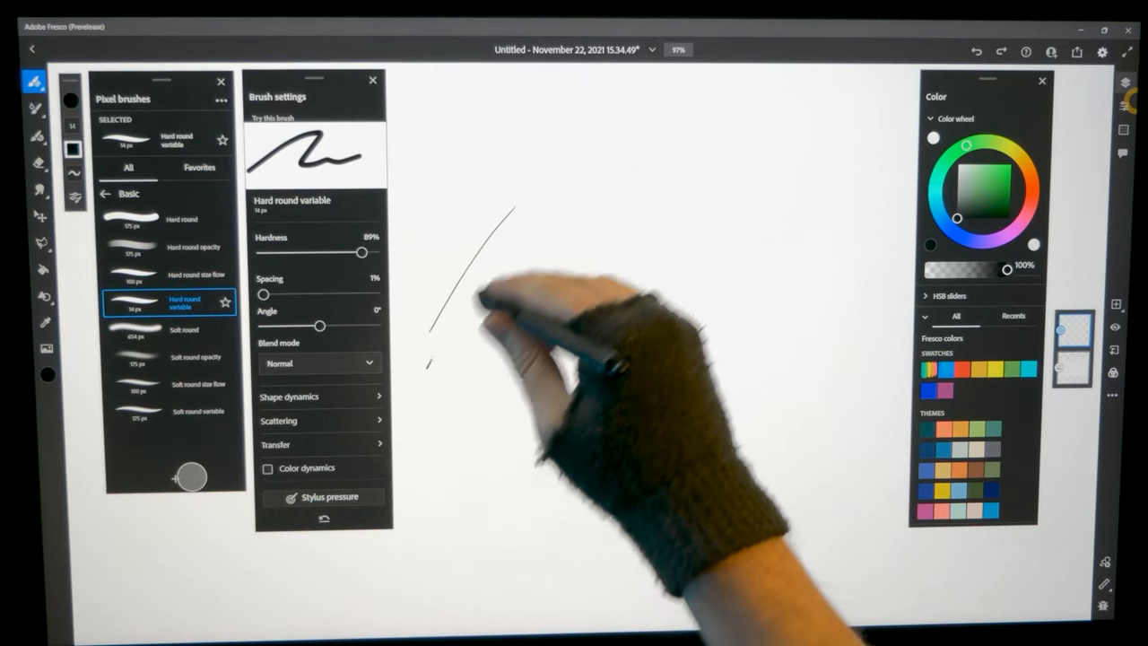
Step: Scribble black Hard round variable lines, then overpaint them with Hard round opacity
left_click_drag(502, 224, 681, 404)
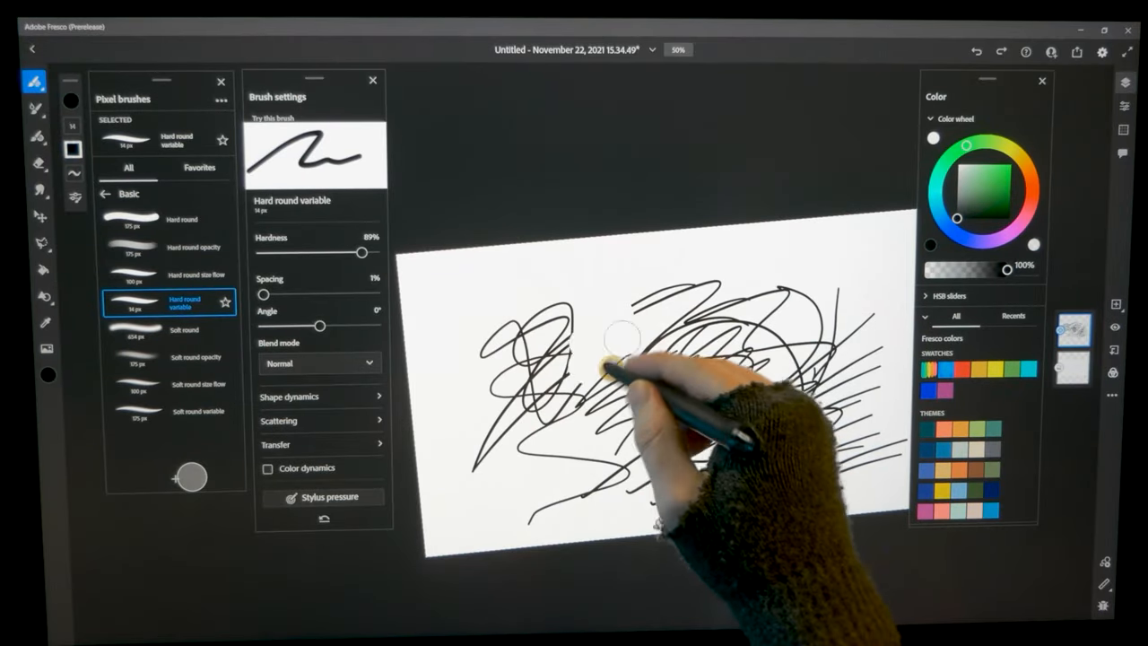
left_click(169, 357)
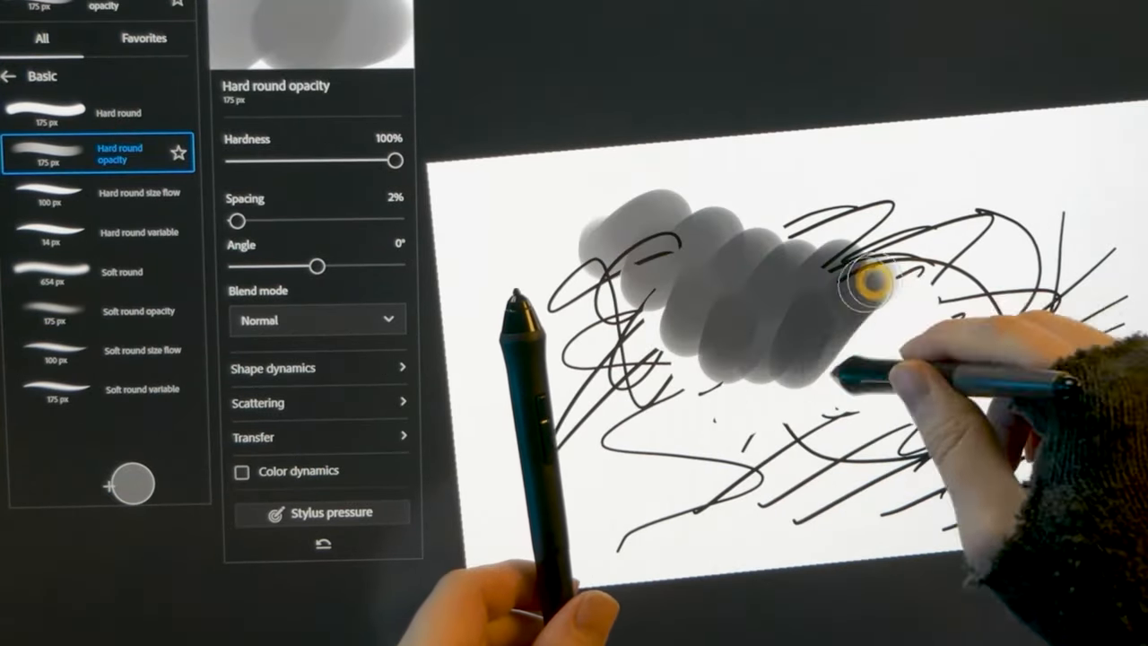
left_click(108, 389)
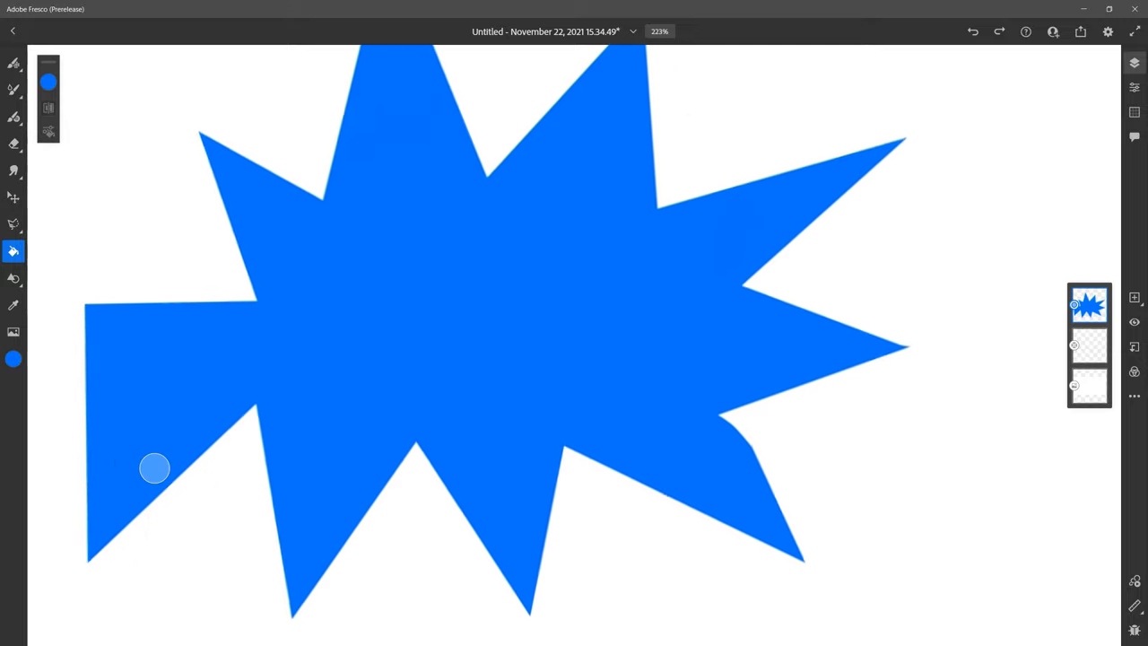
Step: Paint another black tapered stroke on the canvas with the Basic taper brush
scroll("down", 3)
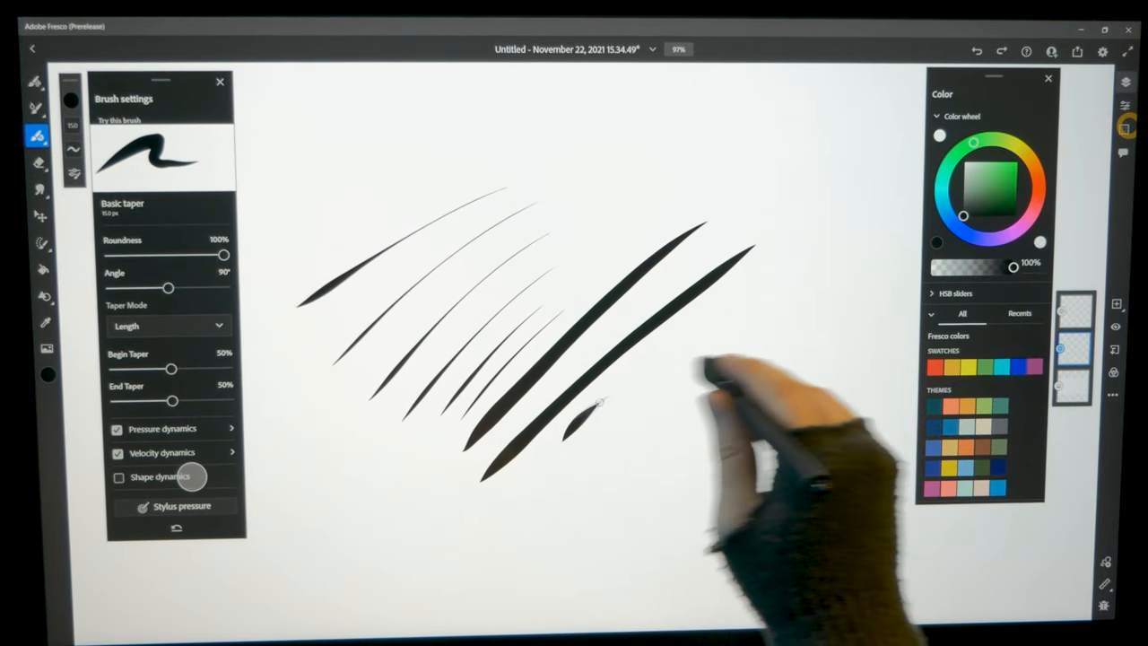
left_click_drag(600, 403, 681, 467)
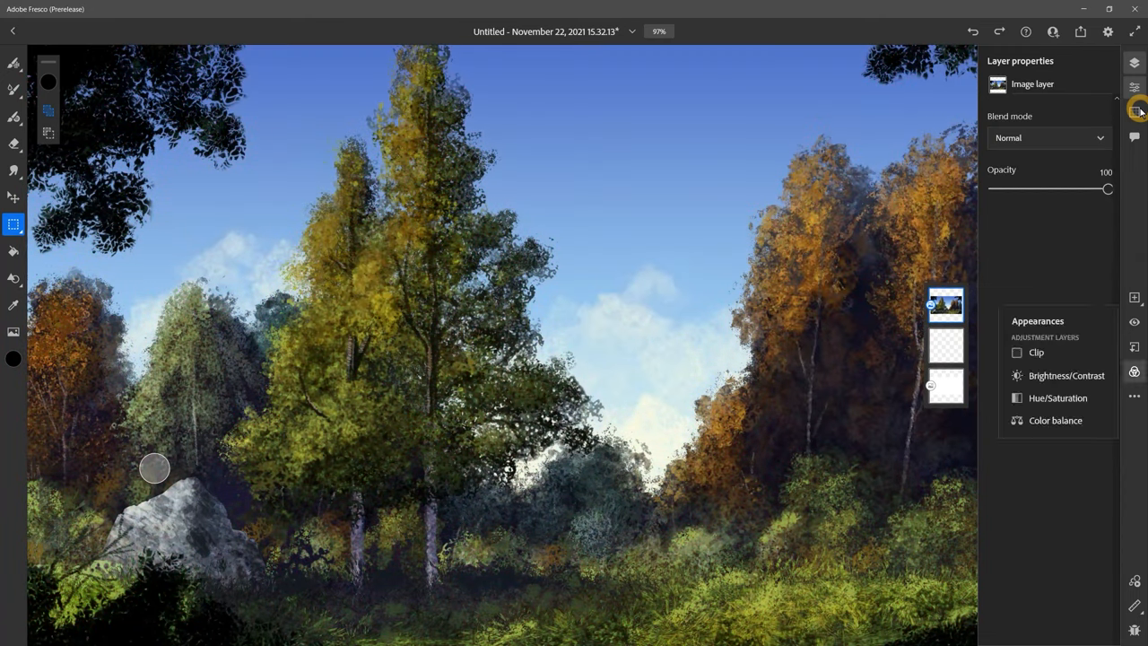
Step: Play the circle animation along its dotted motion path, then pause playback
left_click(1134, 108)
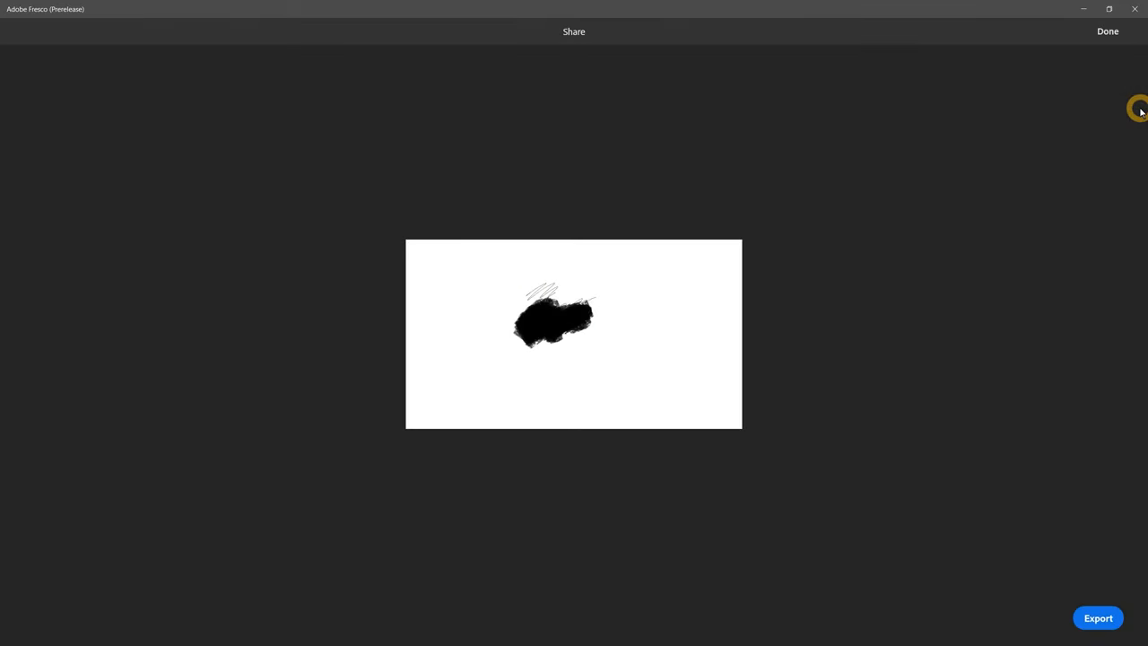
left_click(1107, 31)
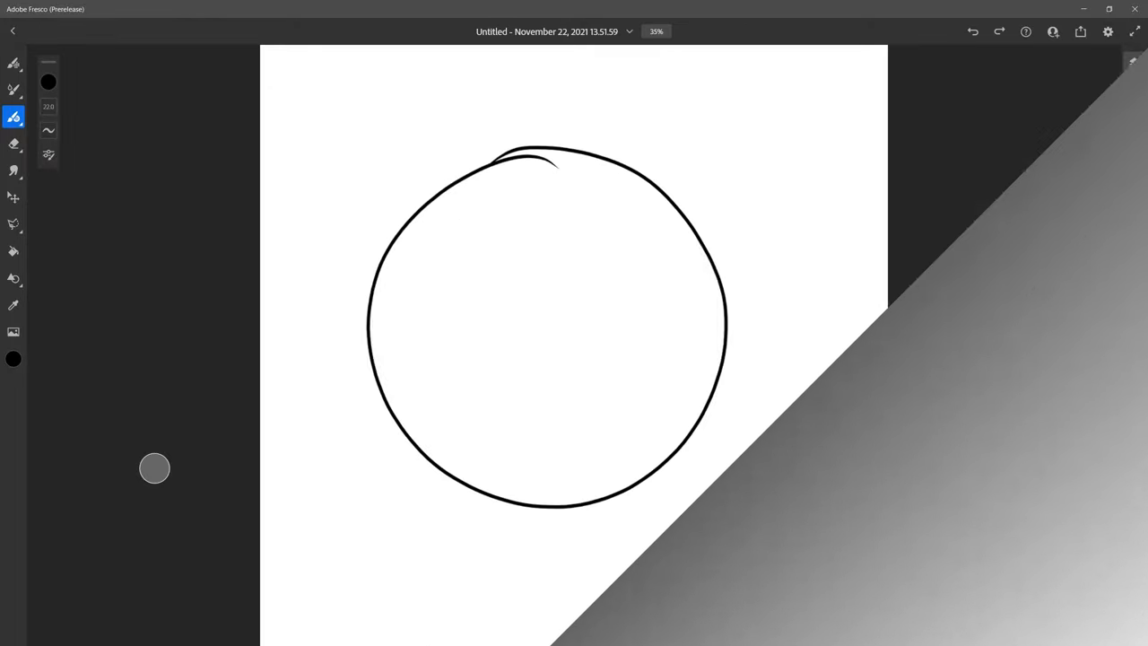
left_click(1134, 110)
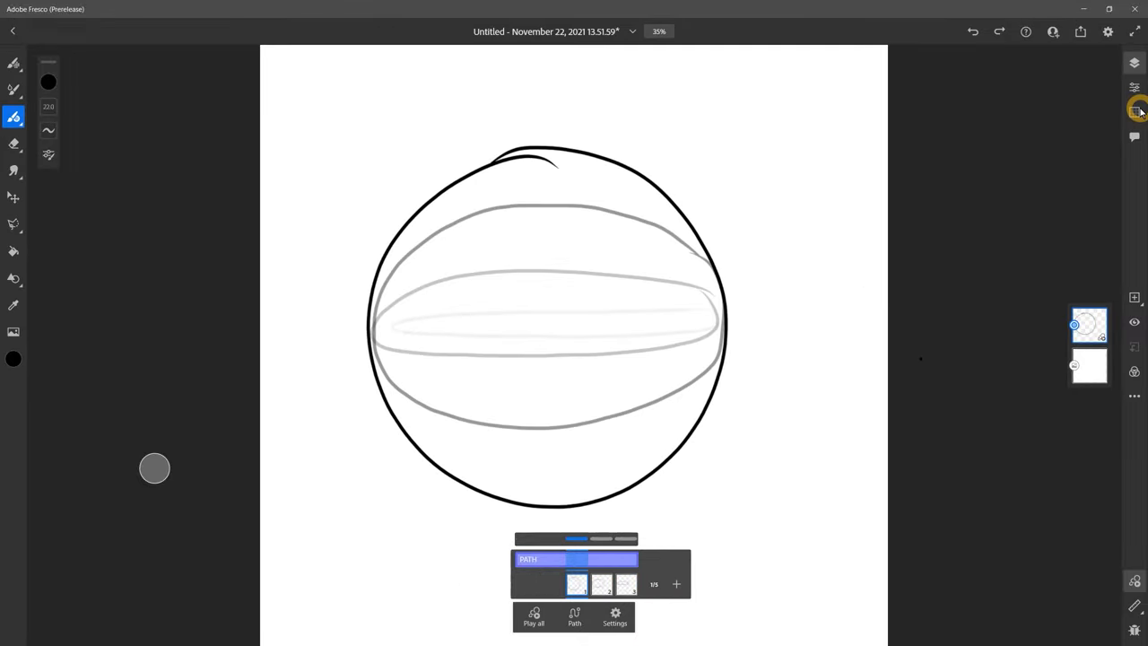
left_click(533, 617)
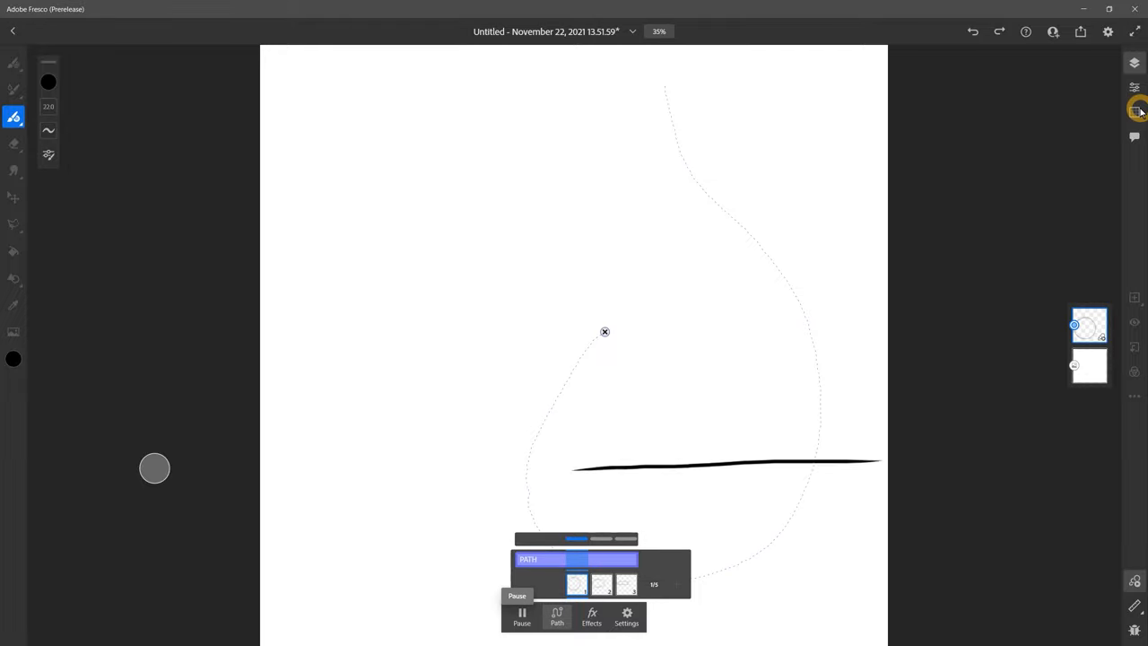
left_click(521, 616)
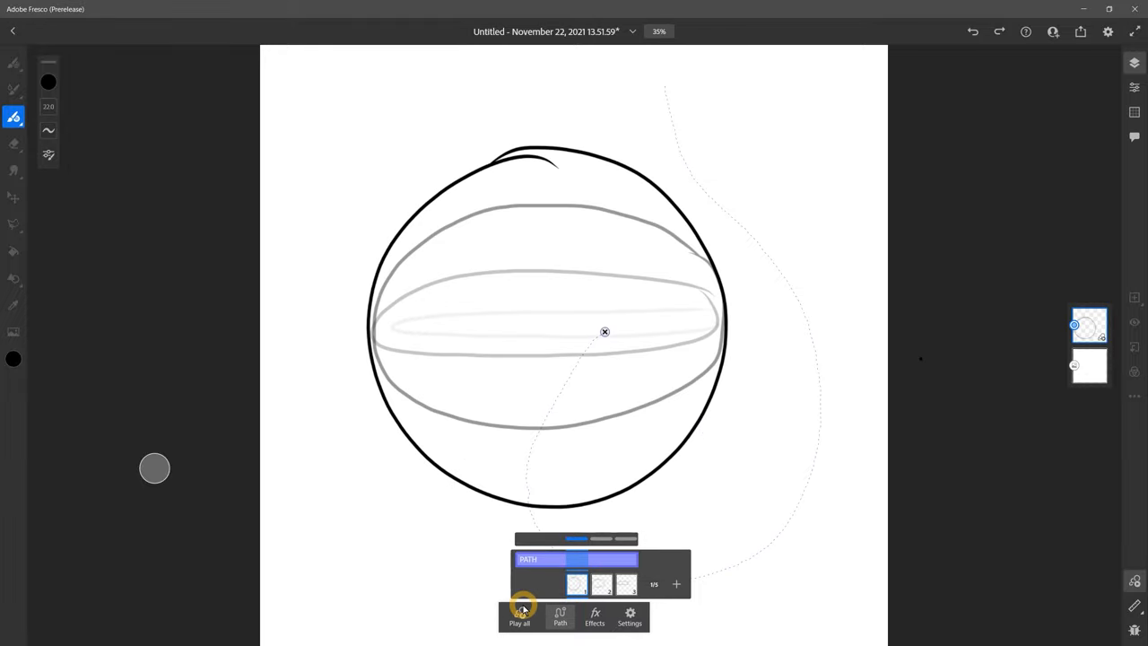